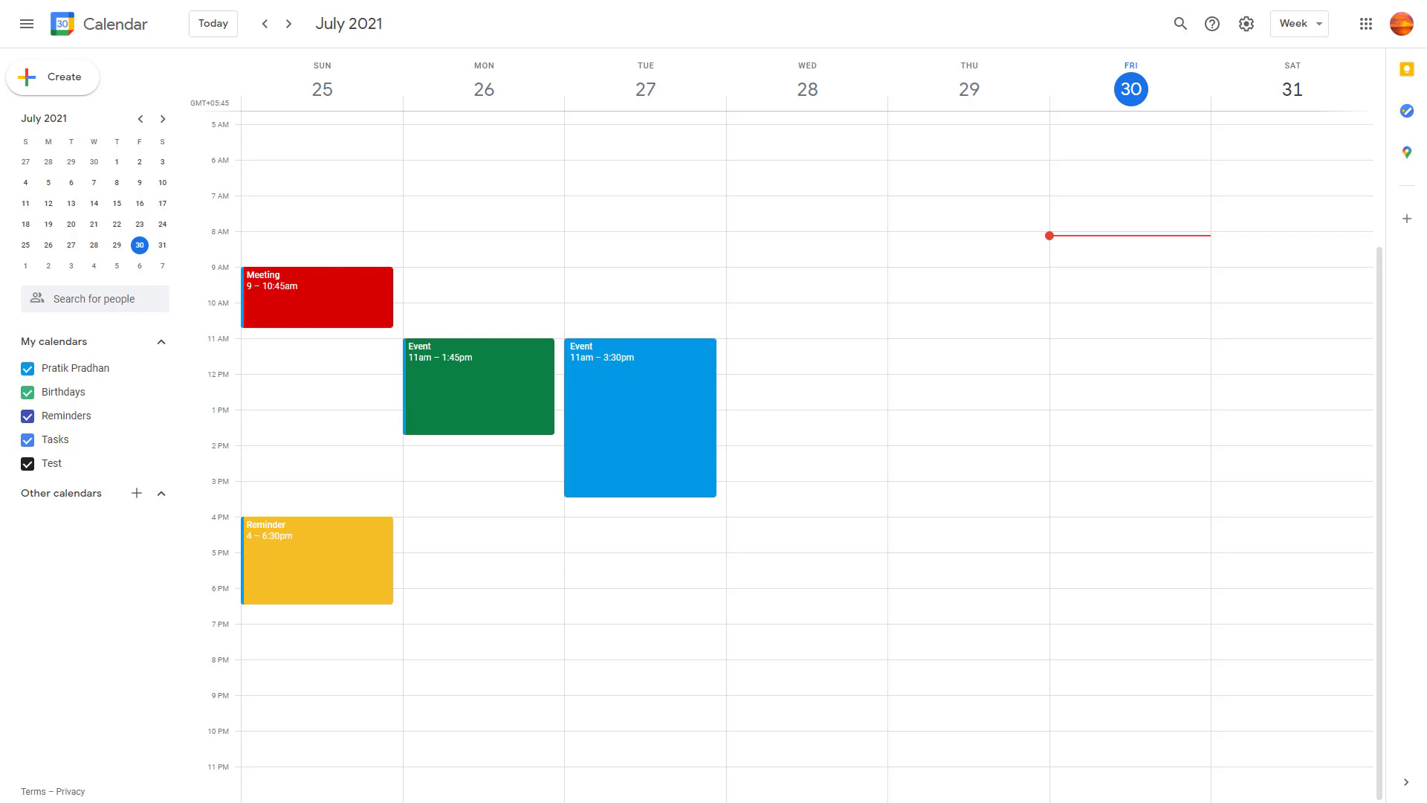
mouse_move(1028, 610)
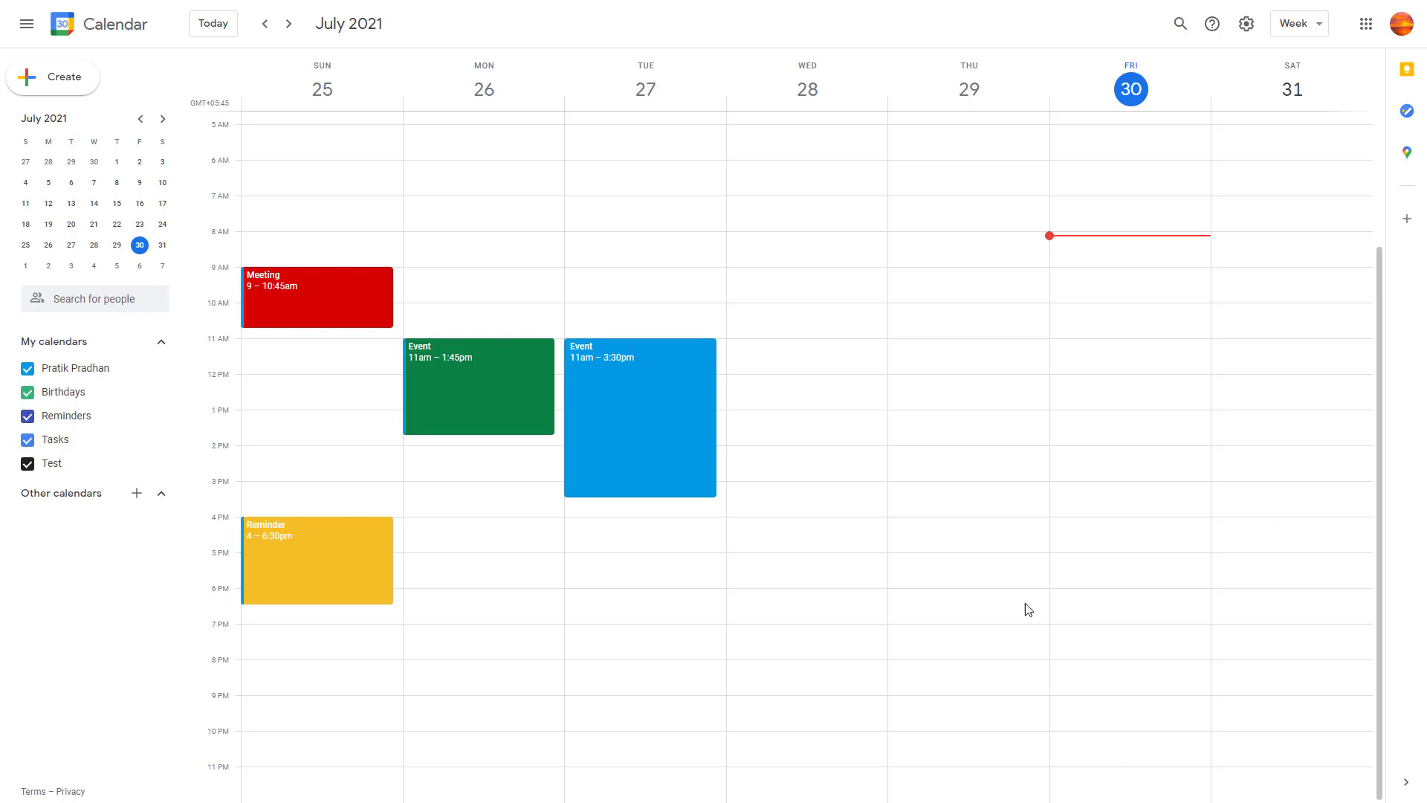
mouse_move(53, 76)
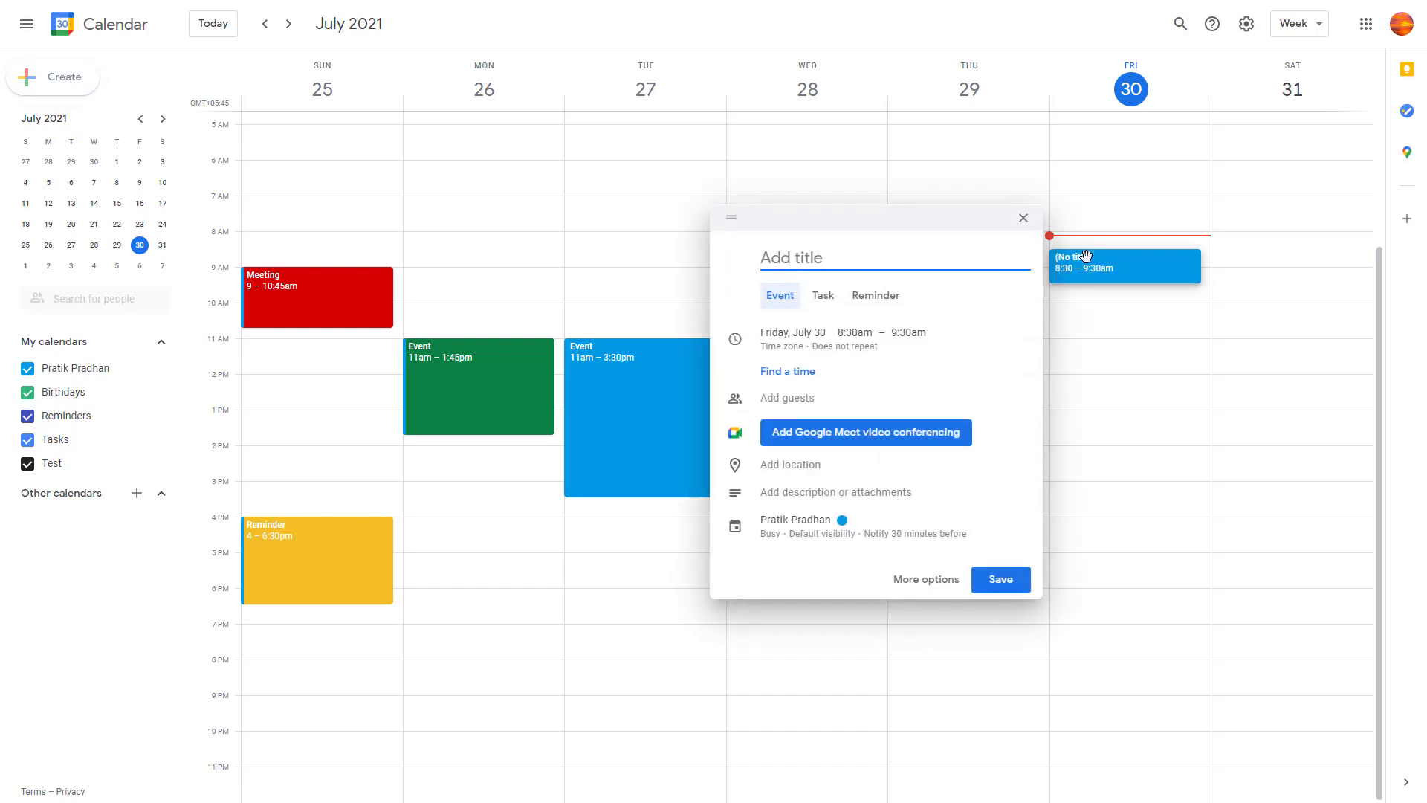
mouse_move(1079, 265)
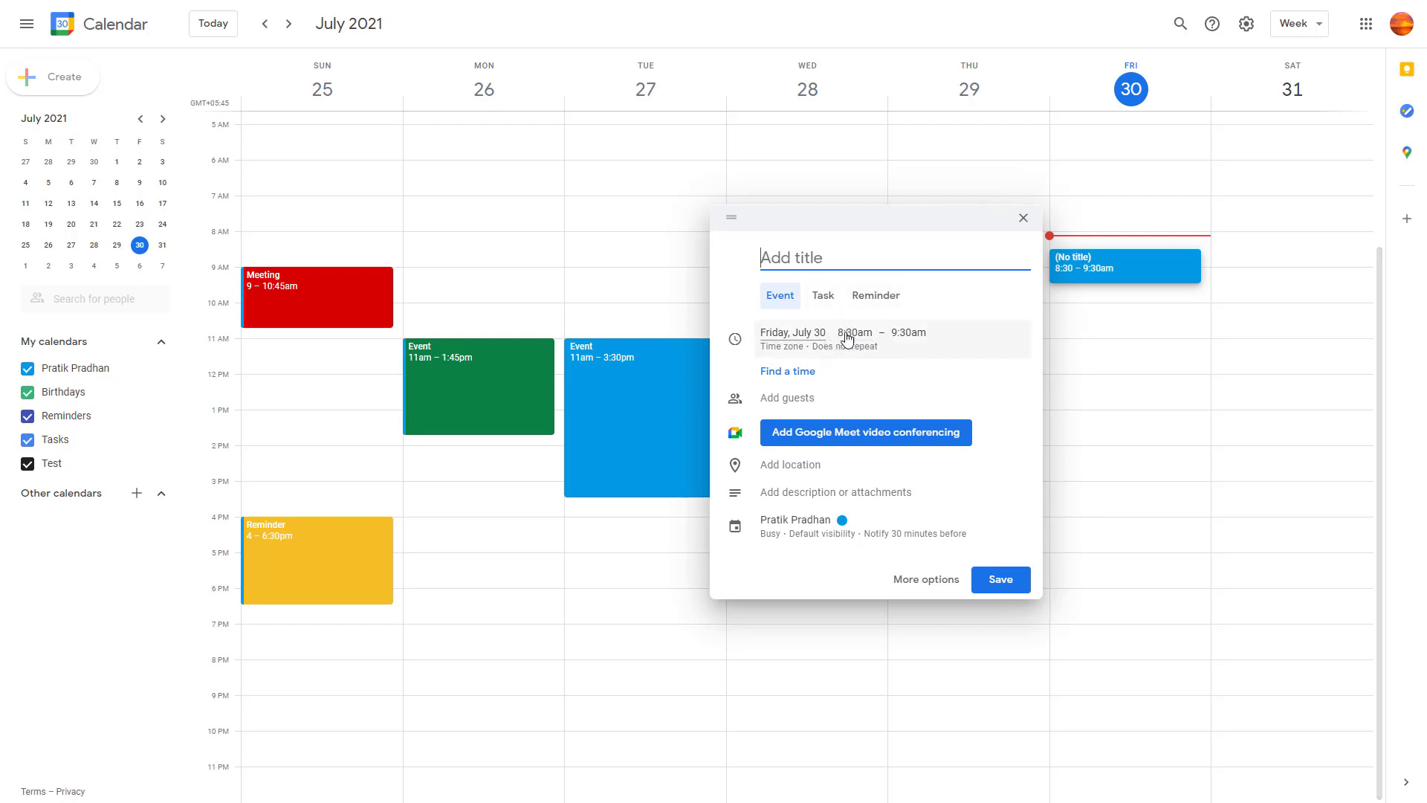
mouse_move(921, 333)
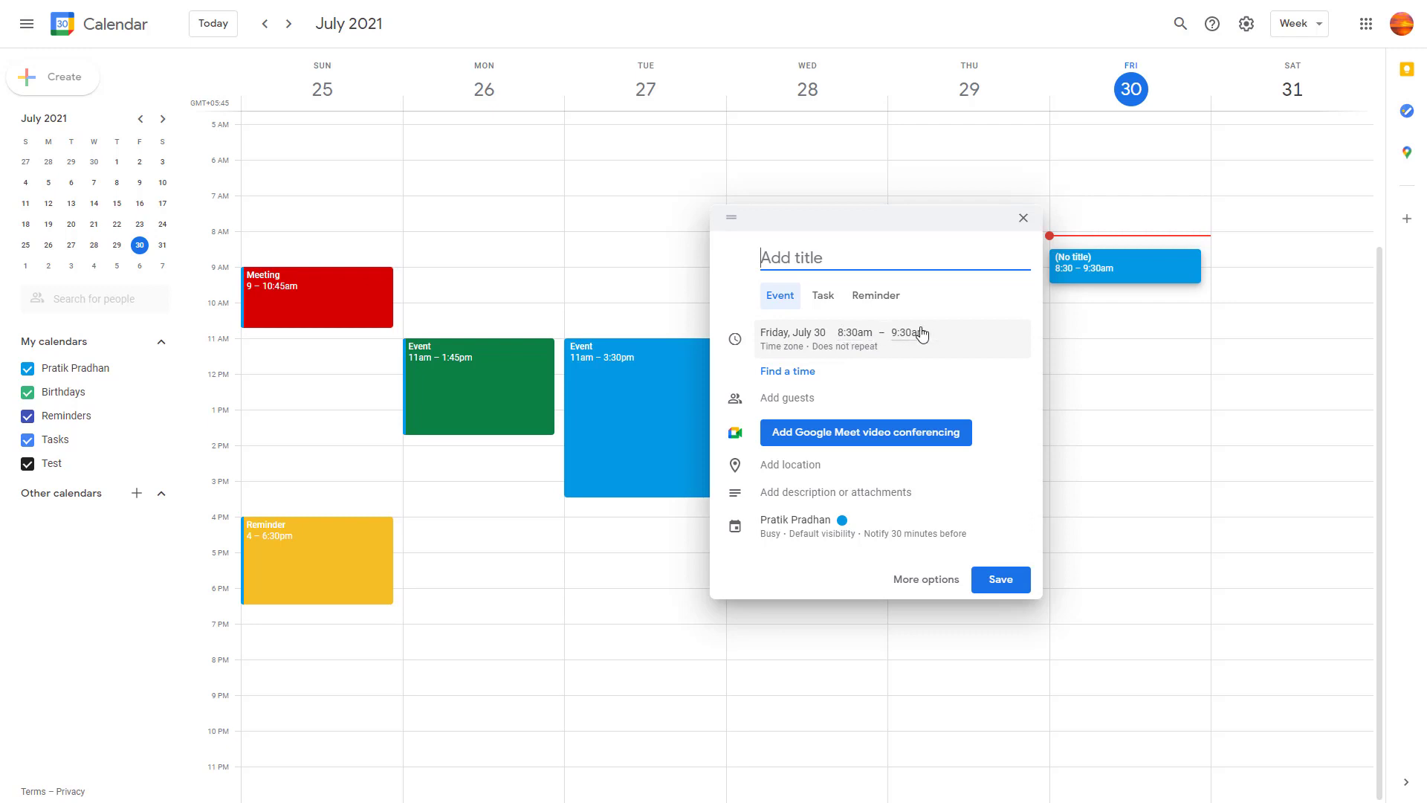
Discard the trial event drafts, leaving the August 1–7, 2021 week empty.
click(853, 333)
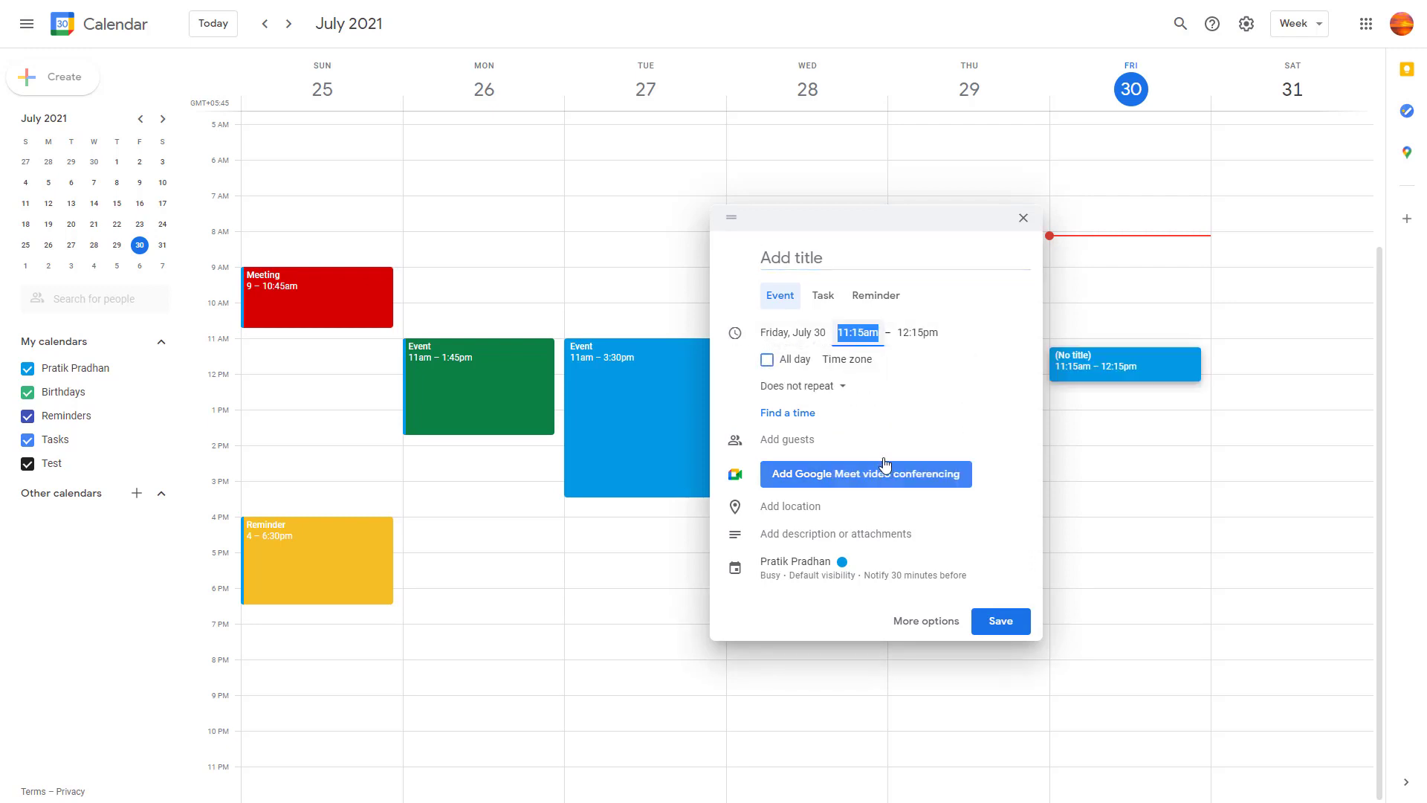
mouse_move(1109, 353)
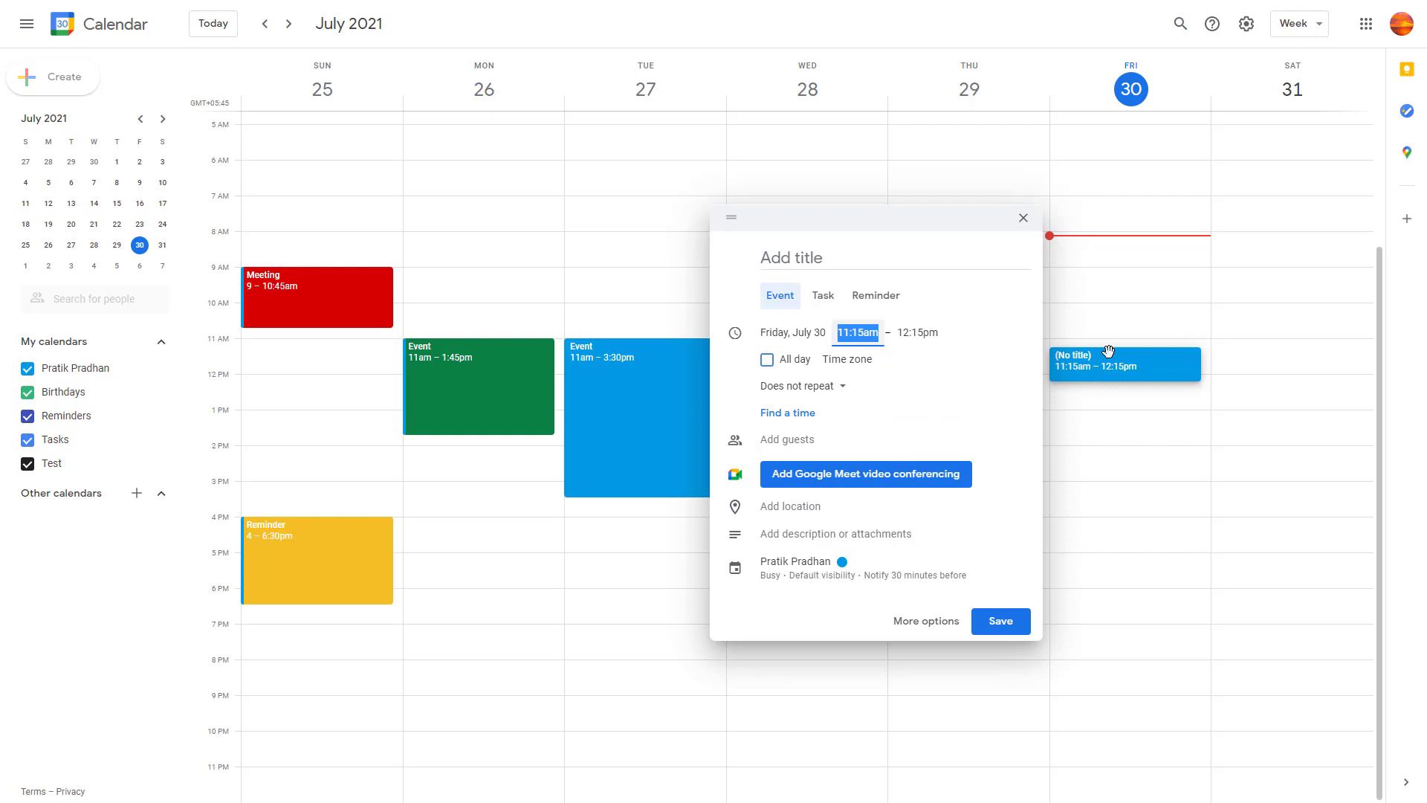
click(1022, 218)
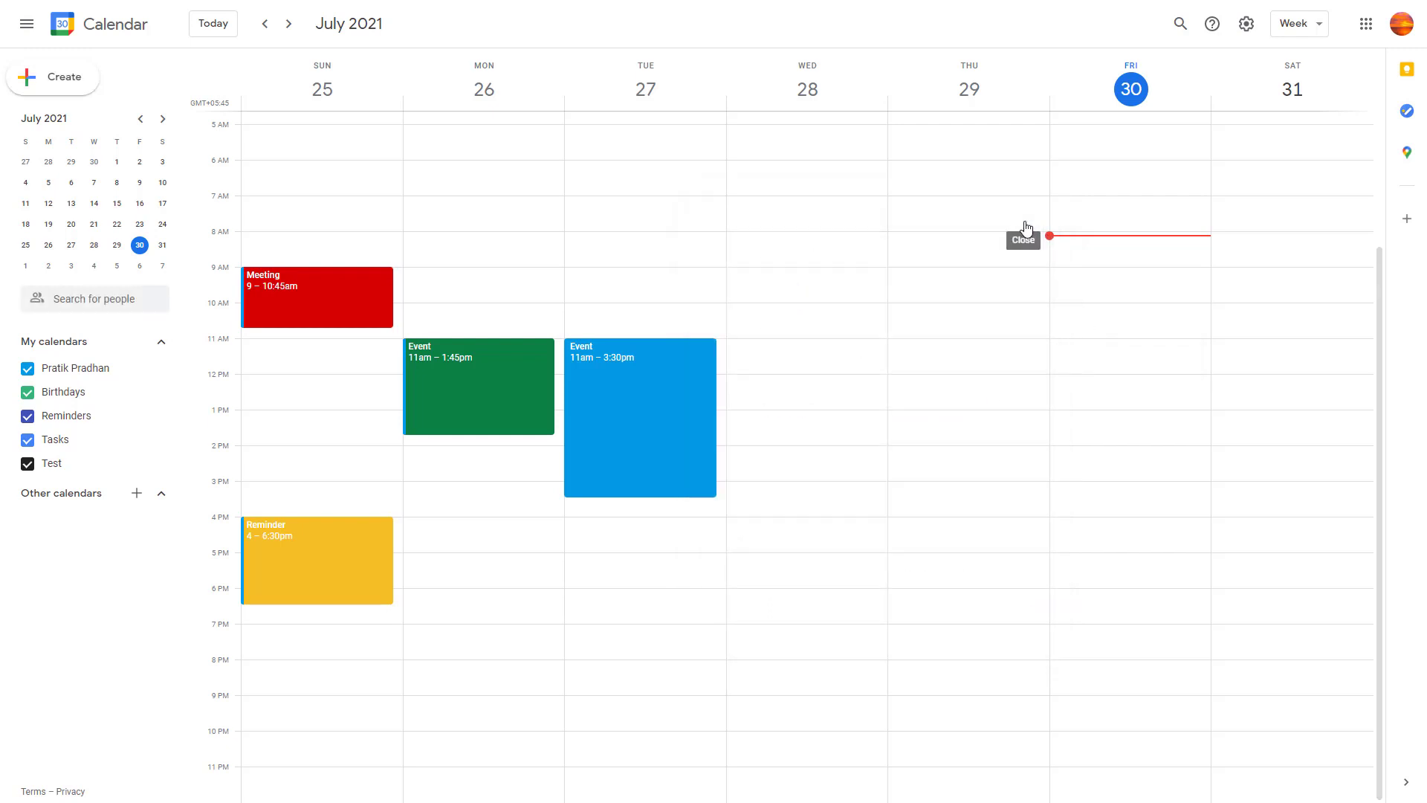
mouse_move(1038, 255)
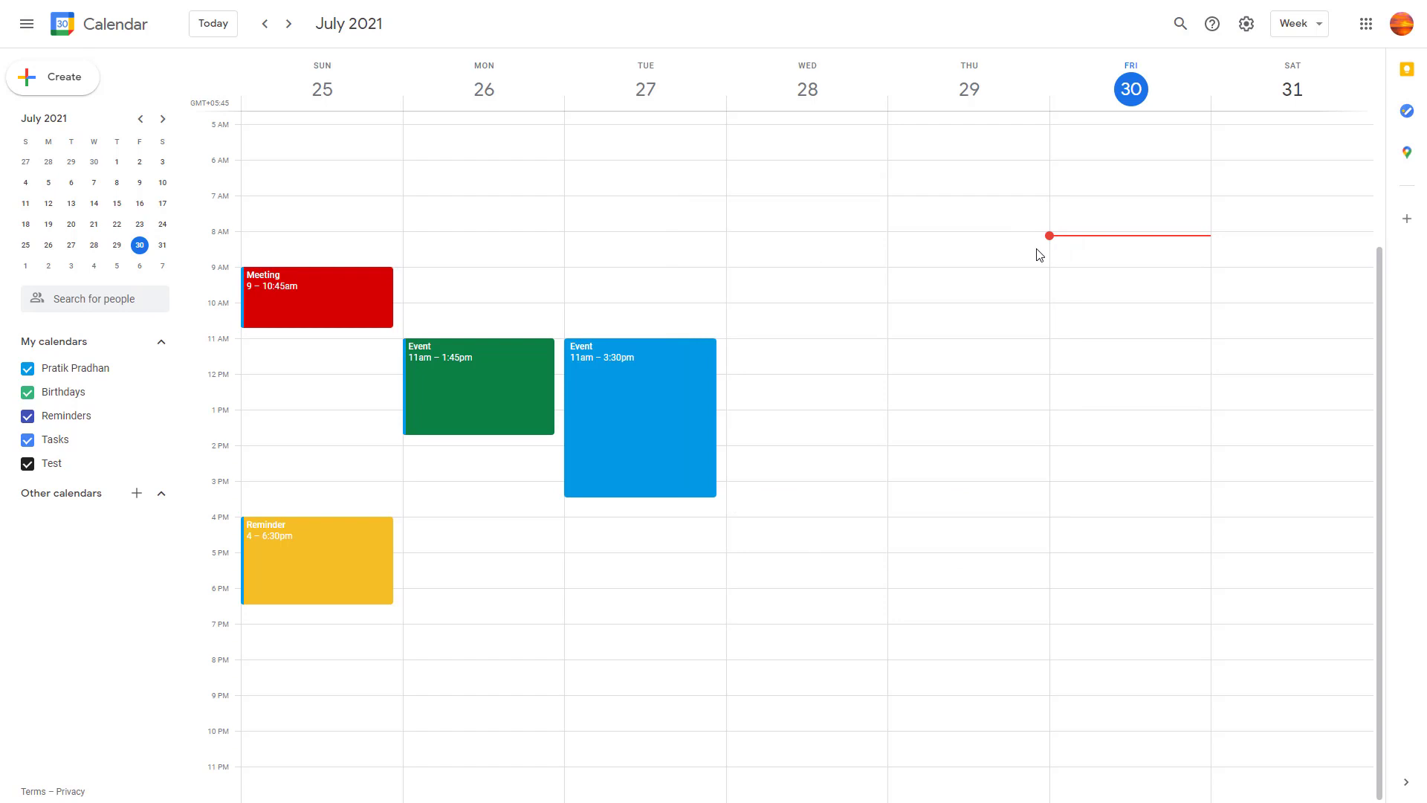
mouse_move(1108, 428)
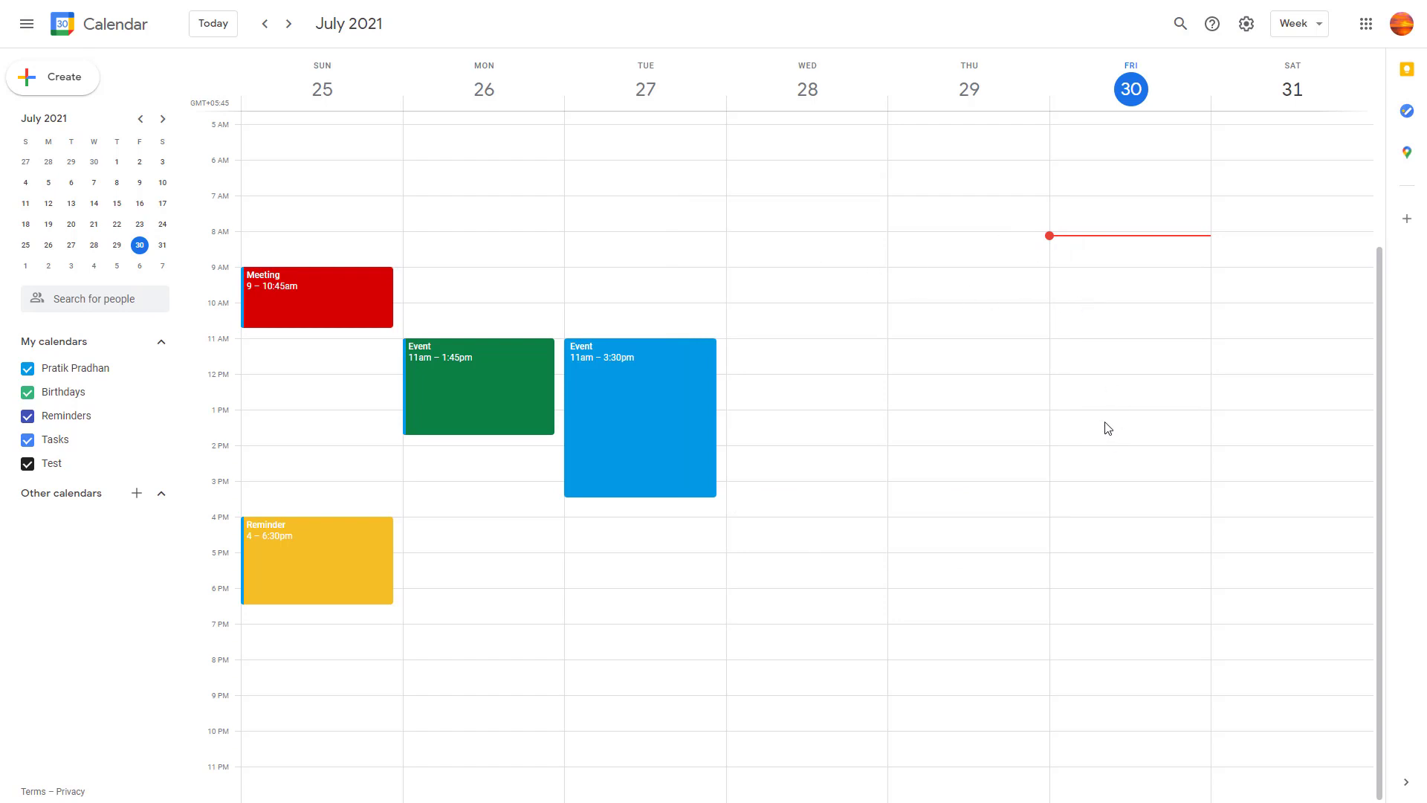
mouse_move(1173, 389)
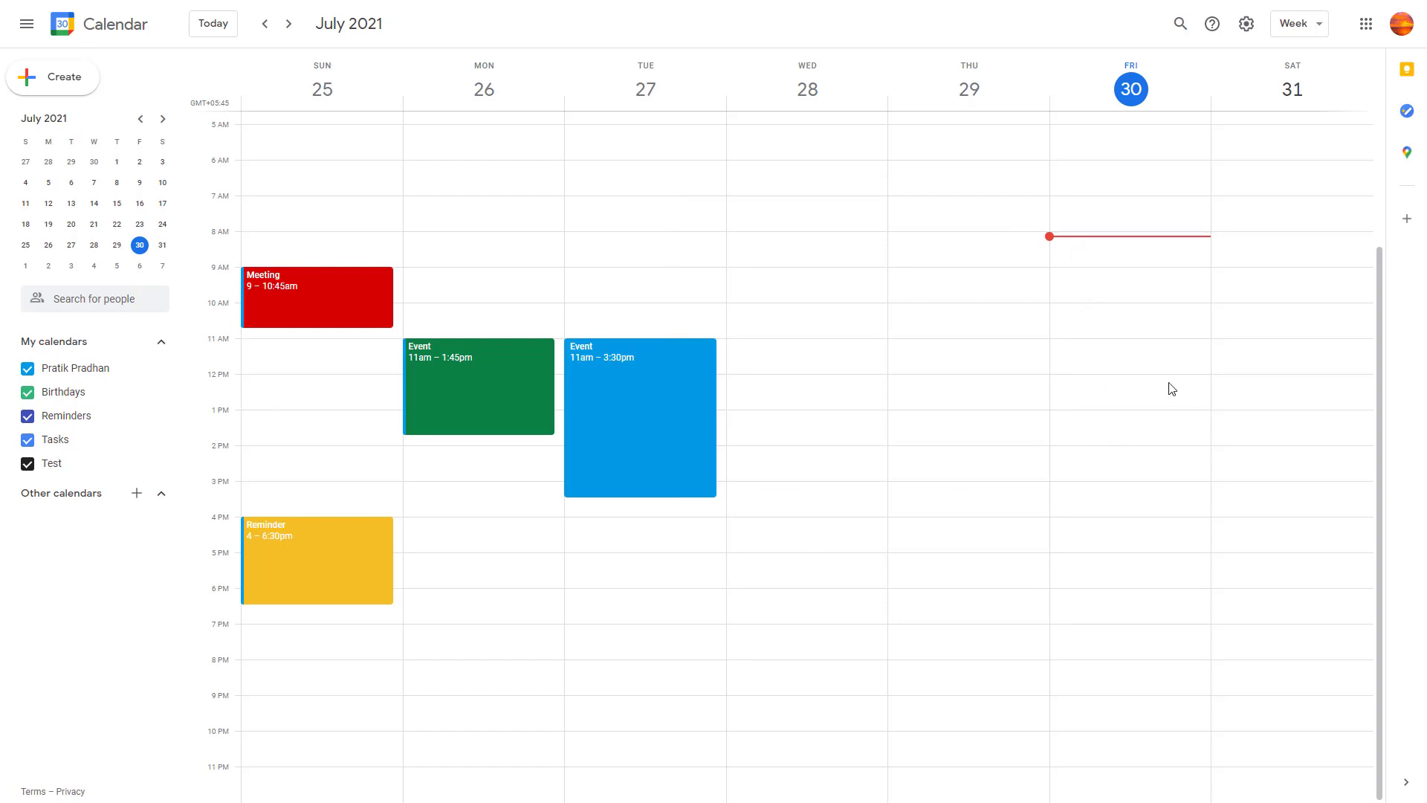
mouse_move(288, 24)
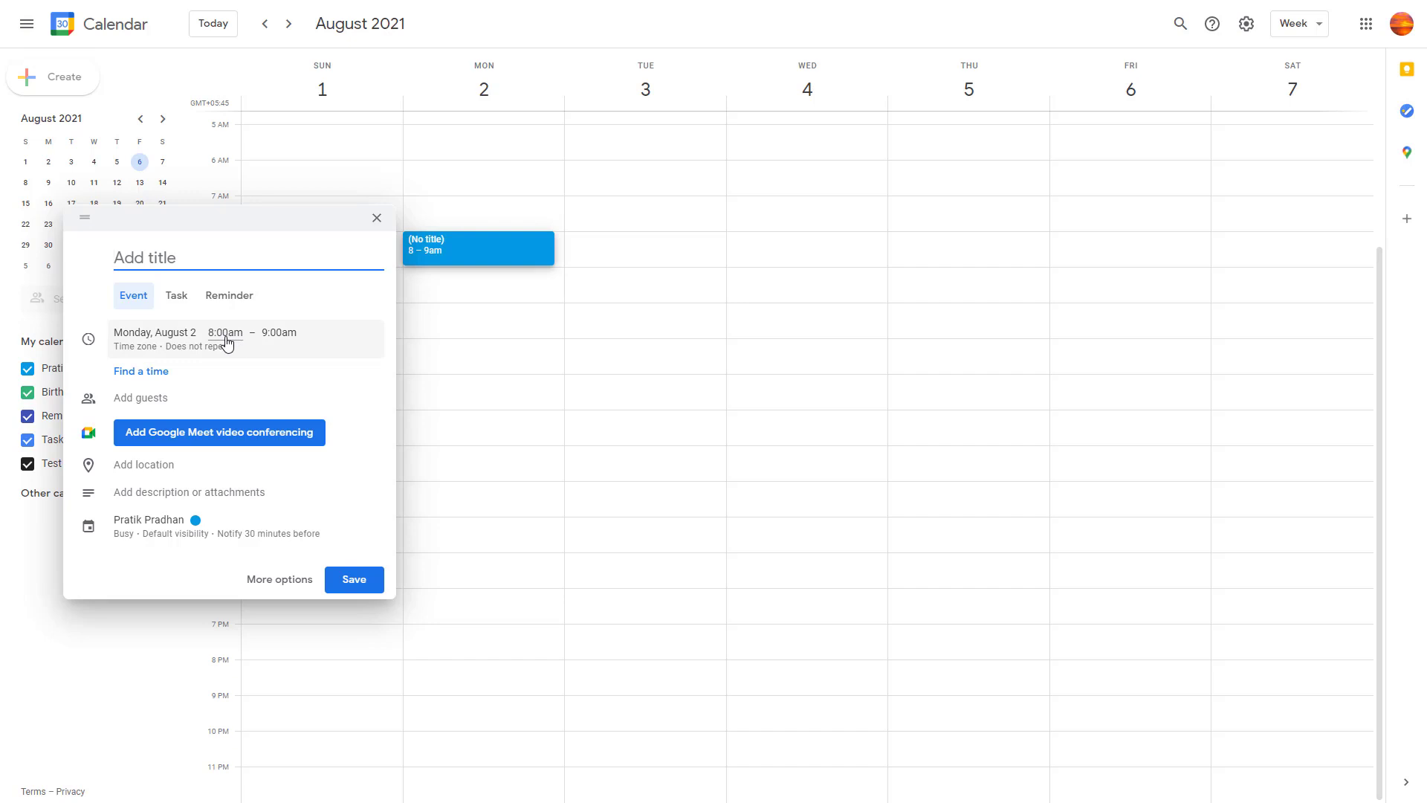
mouse_move(285, 339)
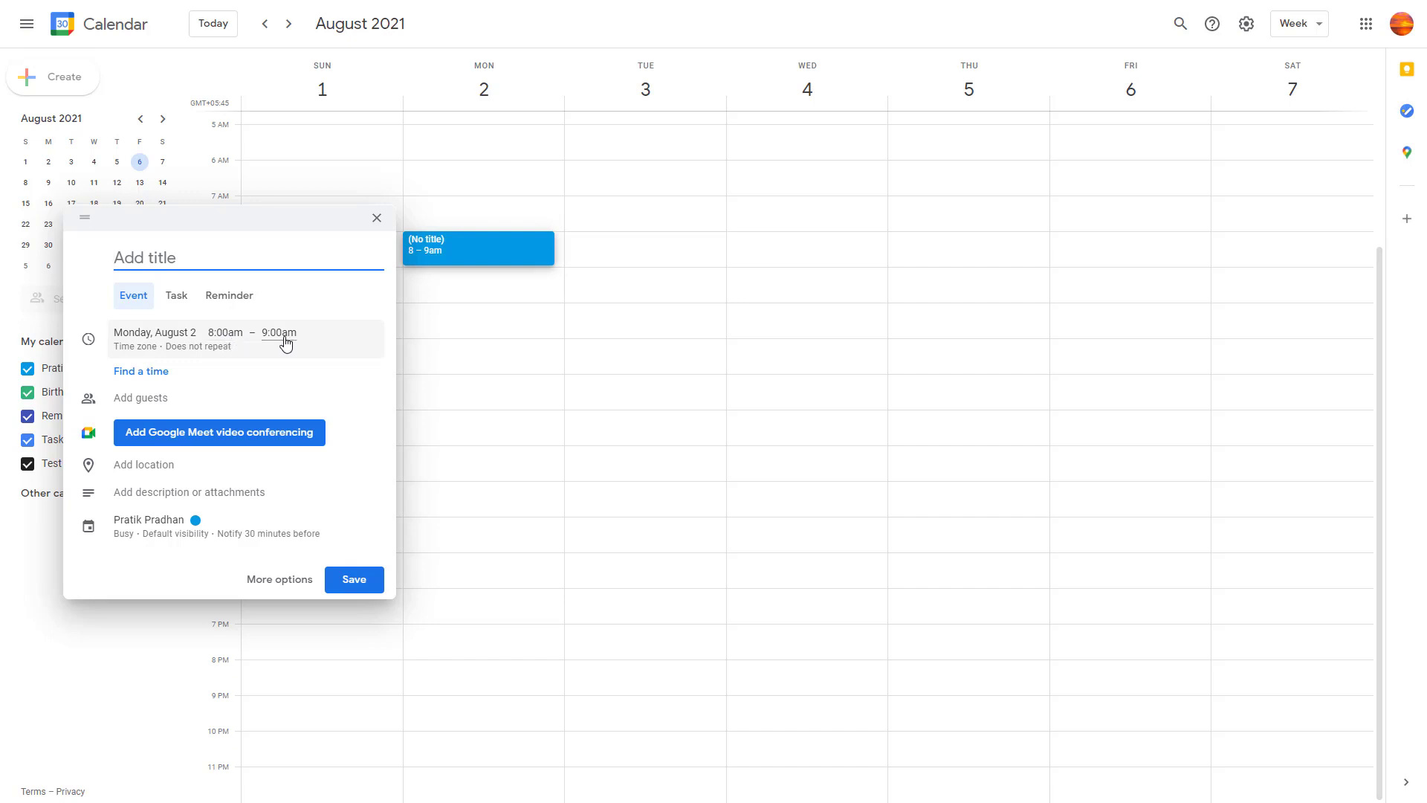
mouse_move(1070, 198)
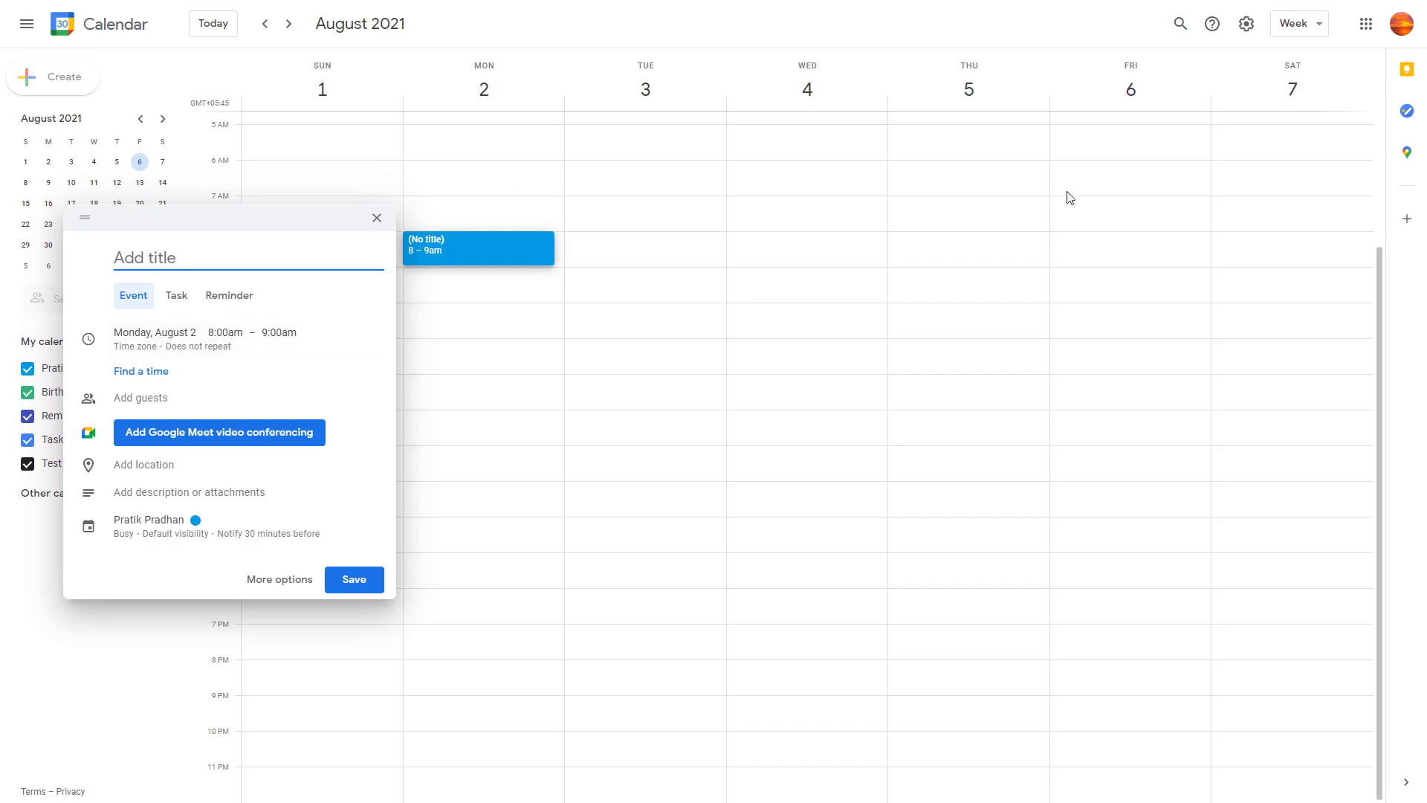
mouse_move(259, 330)
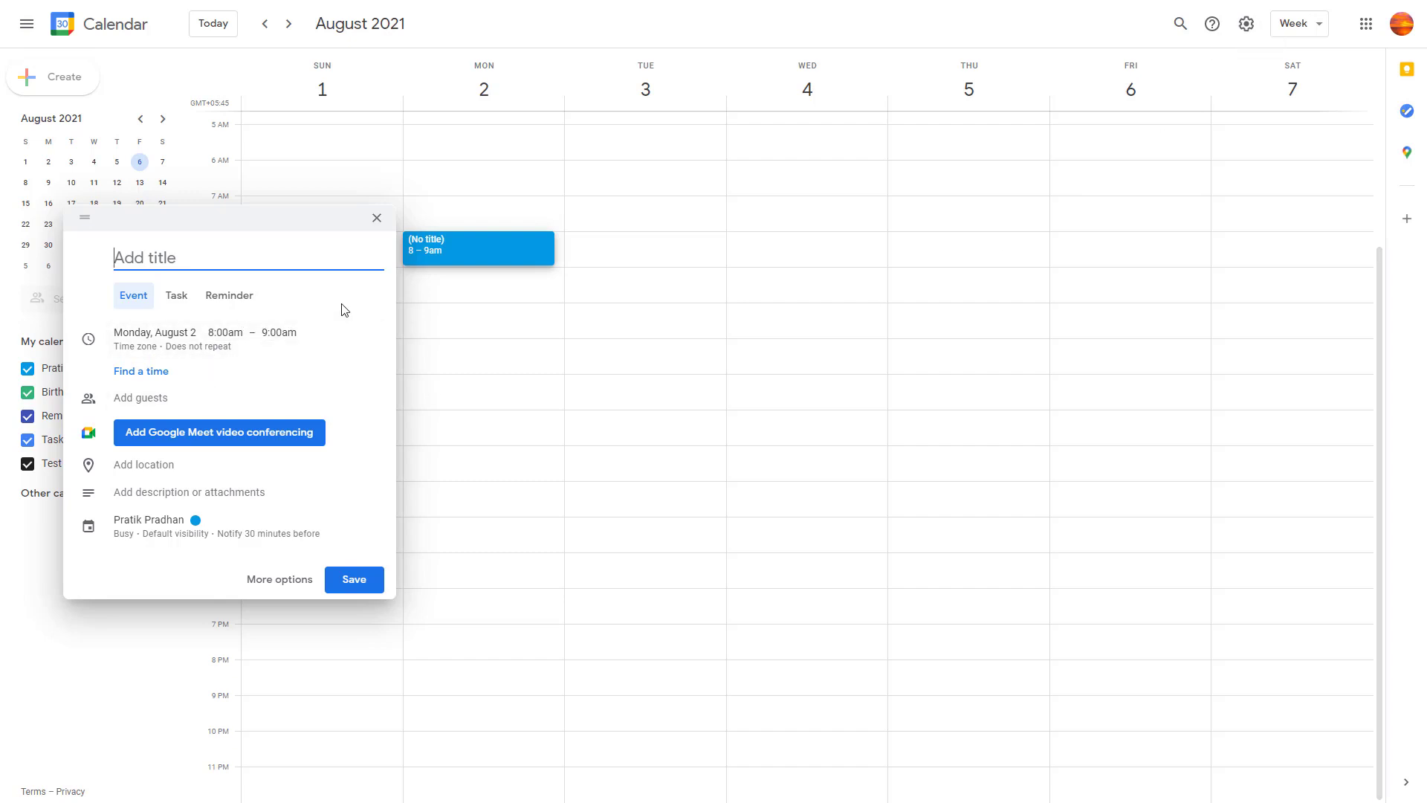
click(376, 218)
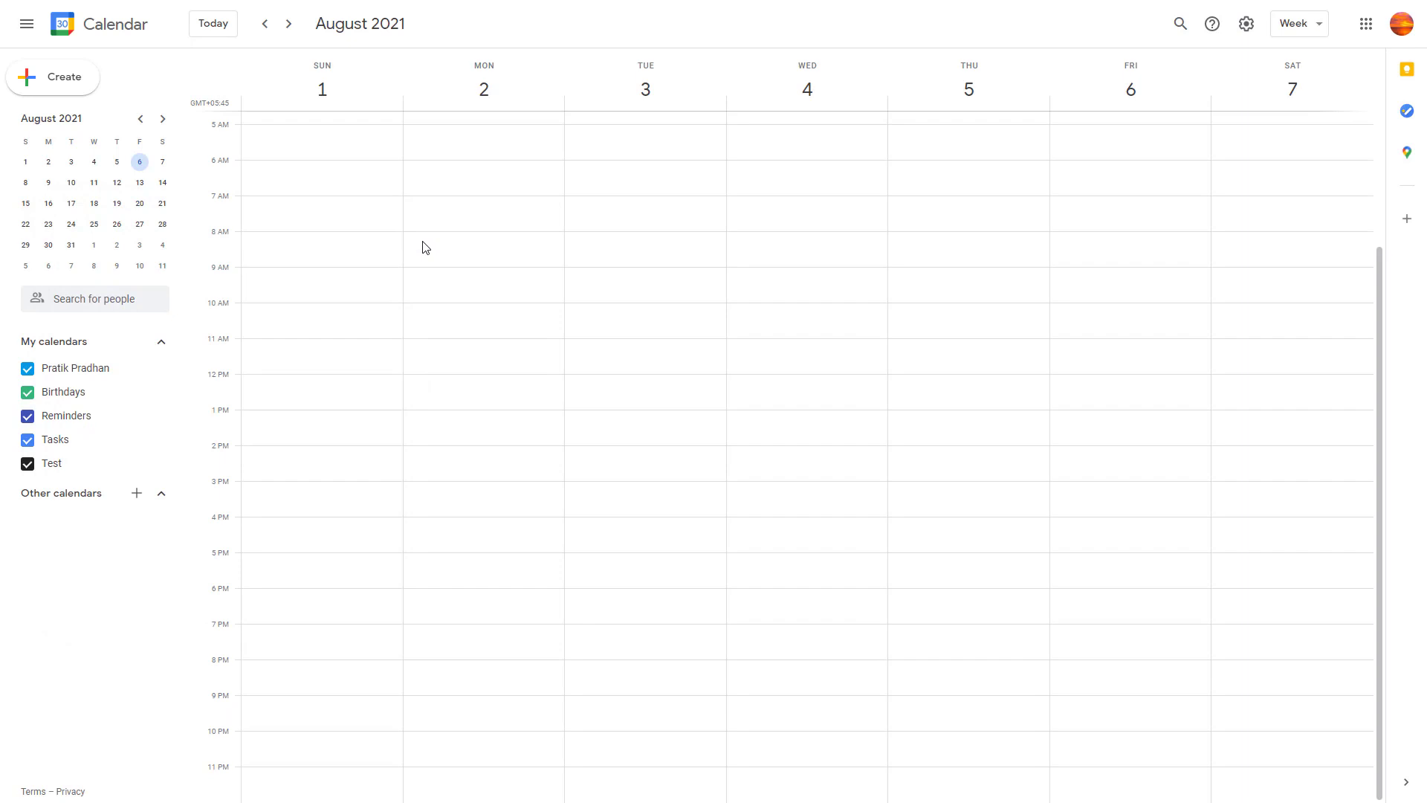
mouse_move(422, 254)
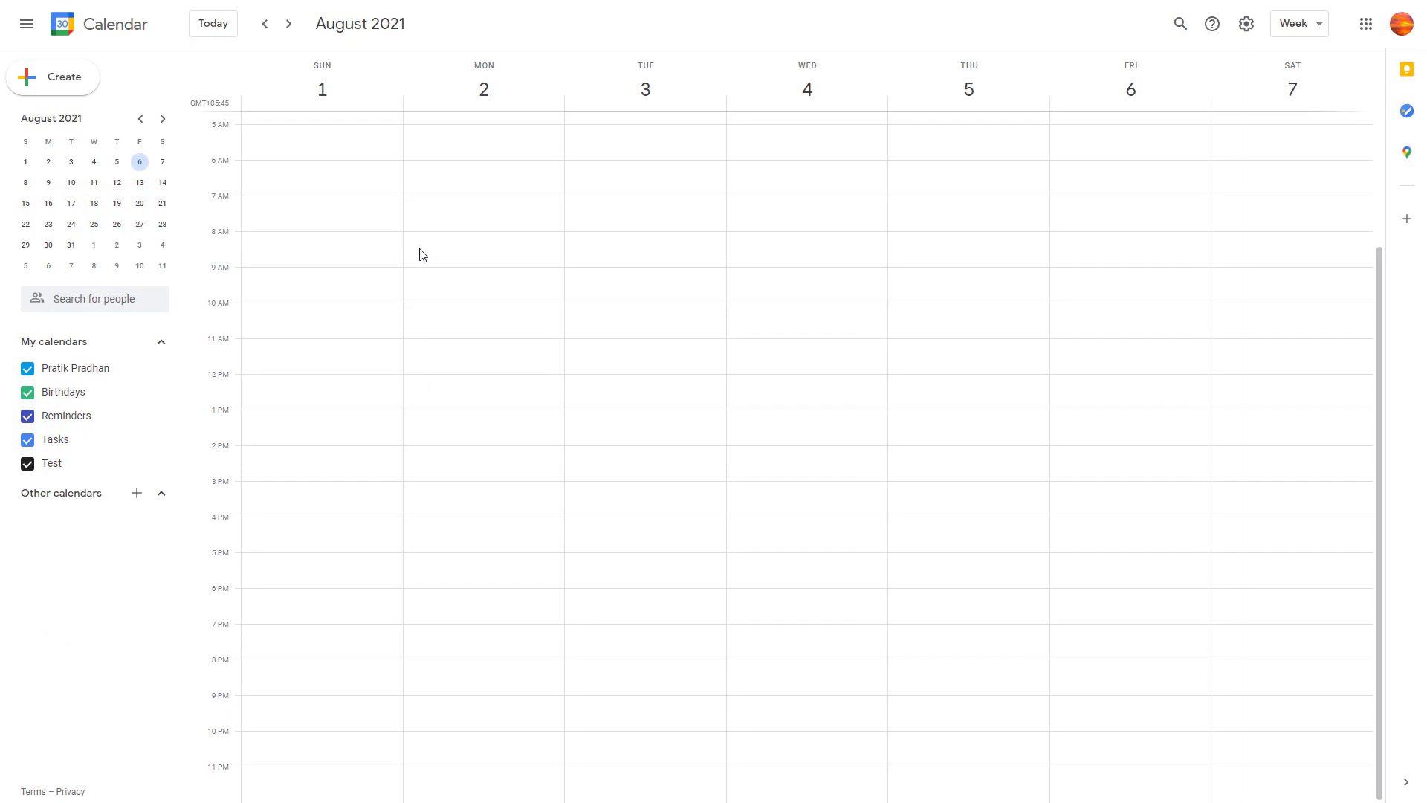
mouse_move(443, 242)
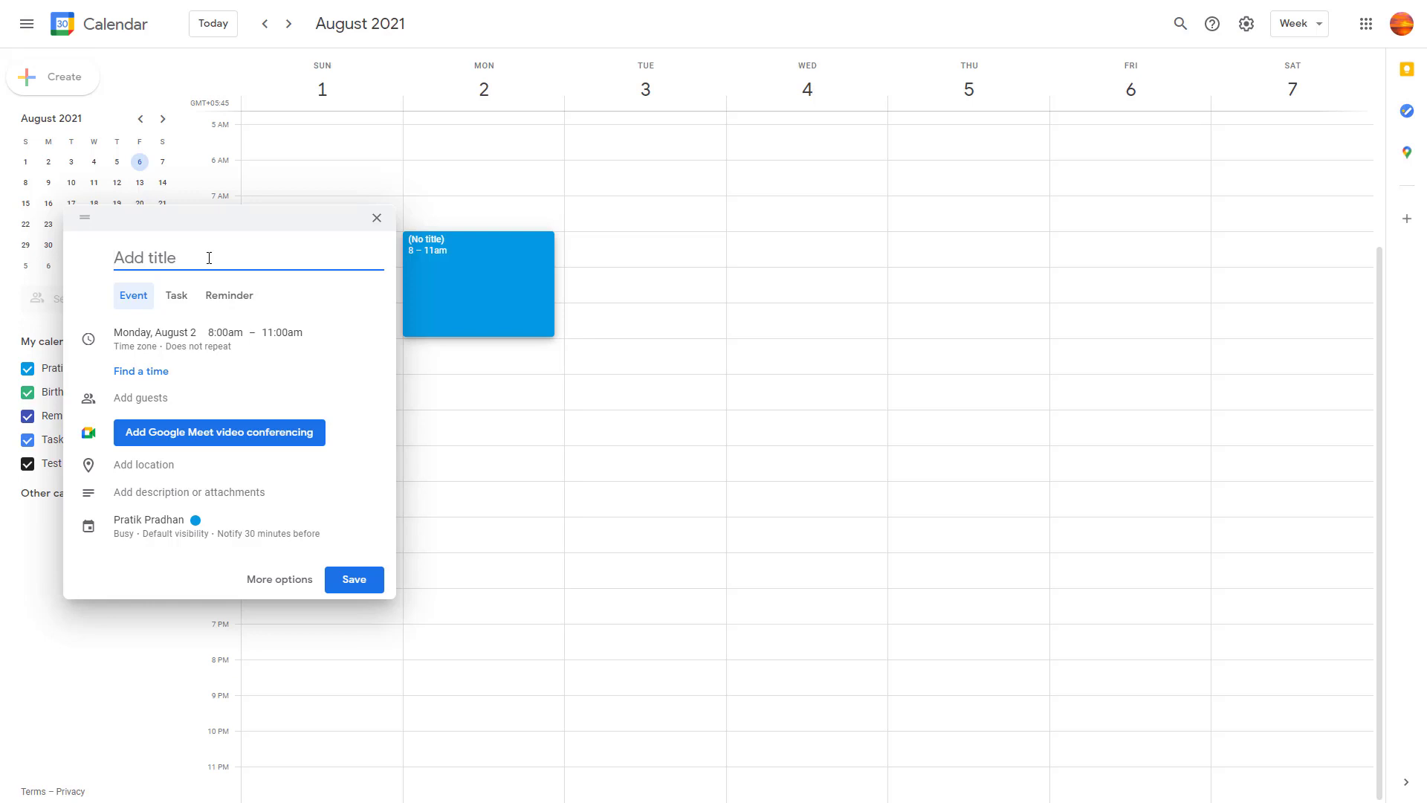
Title the Monday 8–11am draft 'My First Event', briefly toggling Reminder then back to Event.
text(My First)
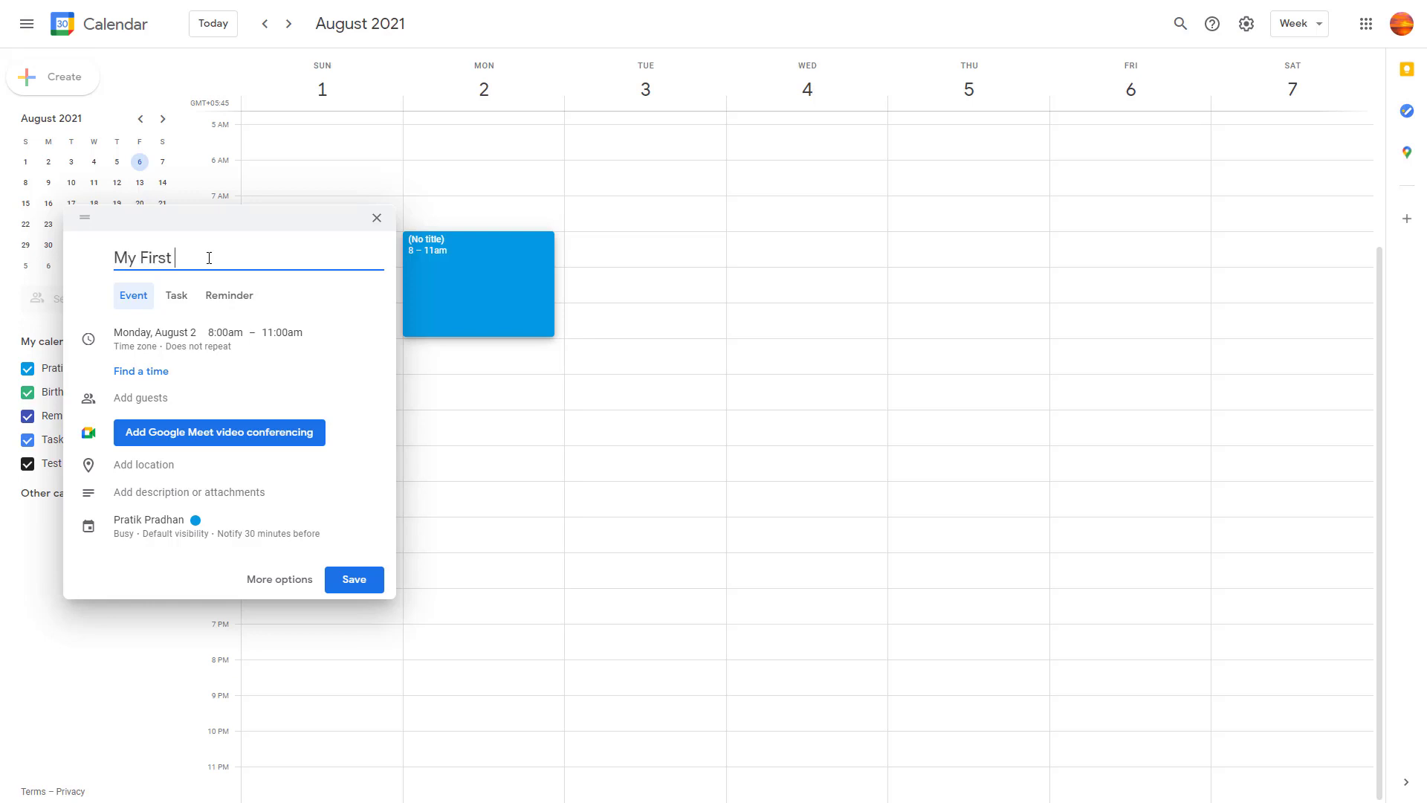
text(Event)
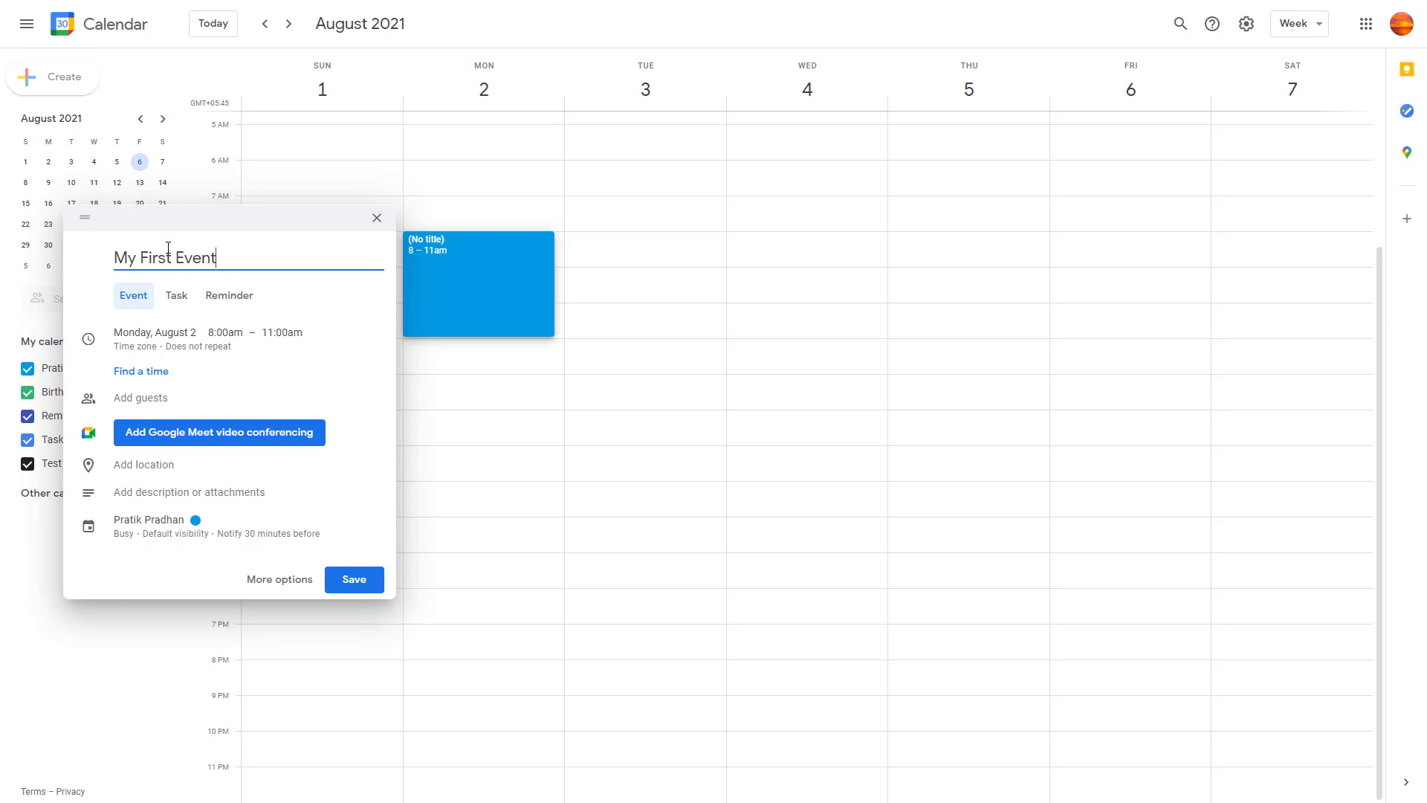
mouse_move(175, 305)
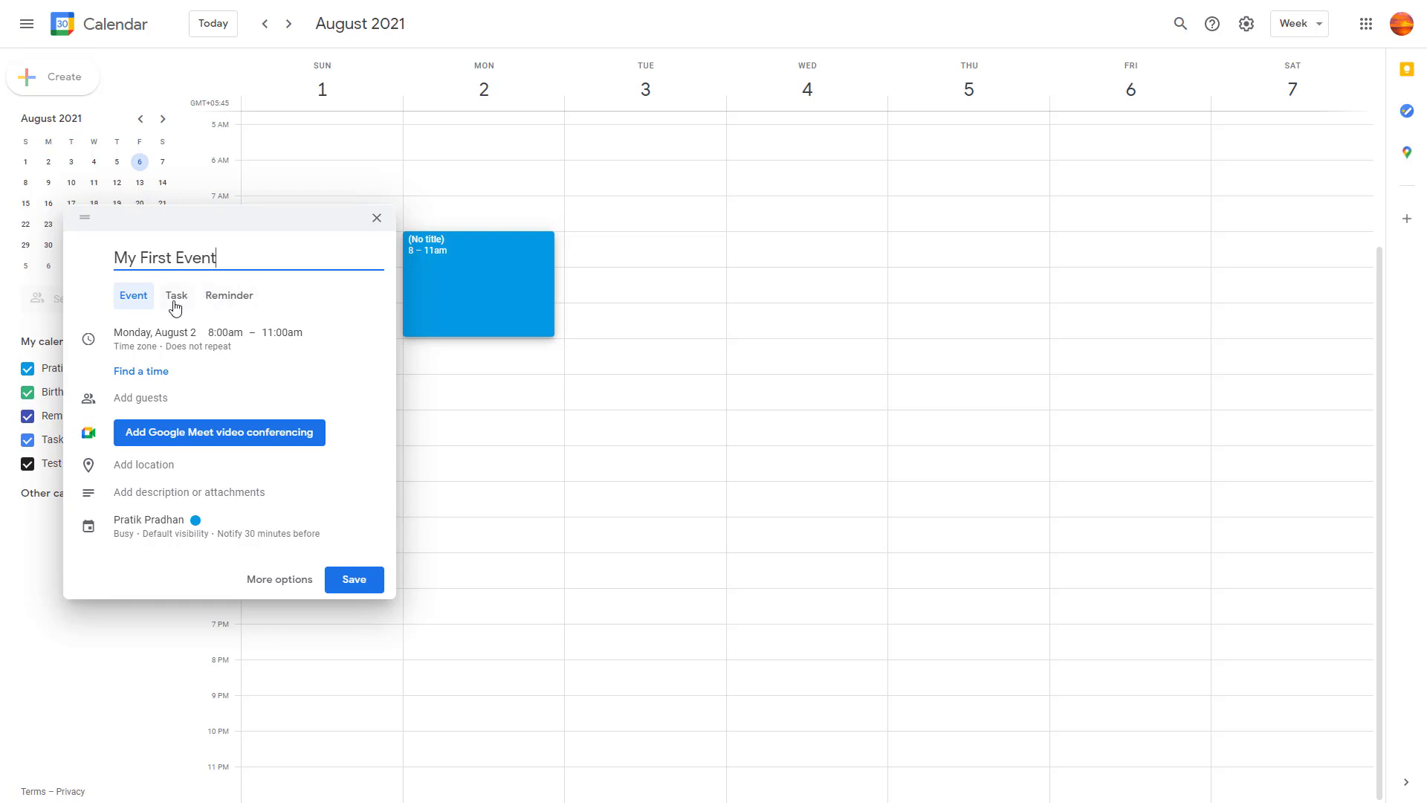
click(228, 295)
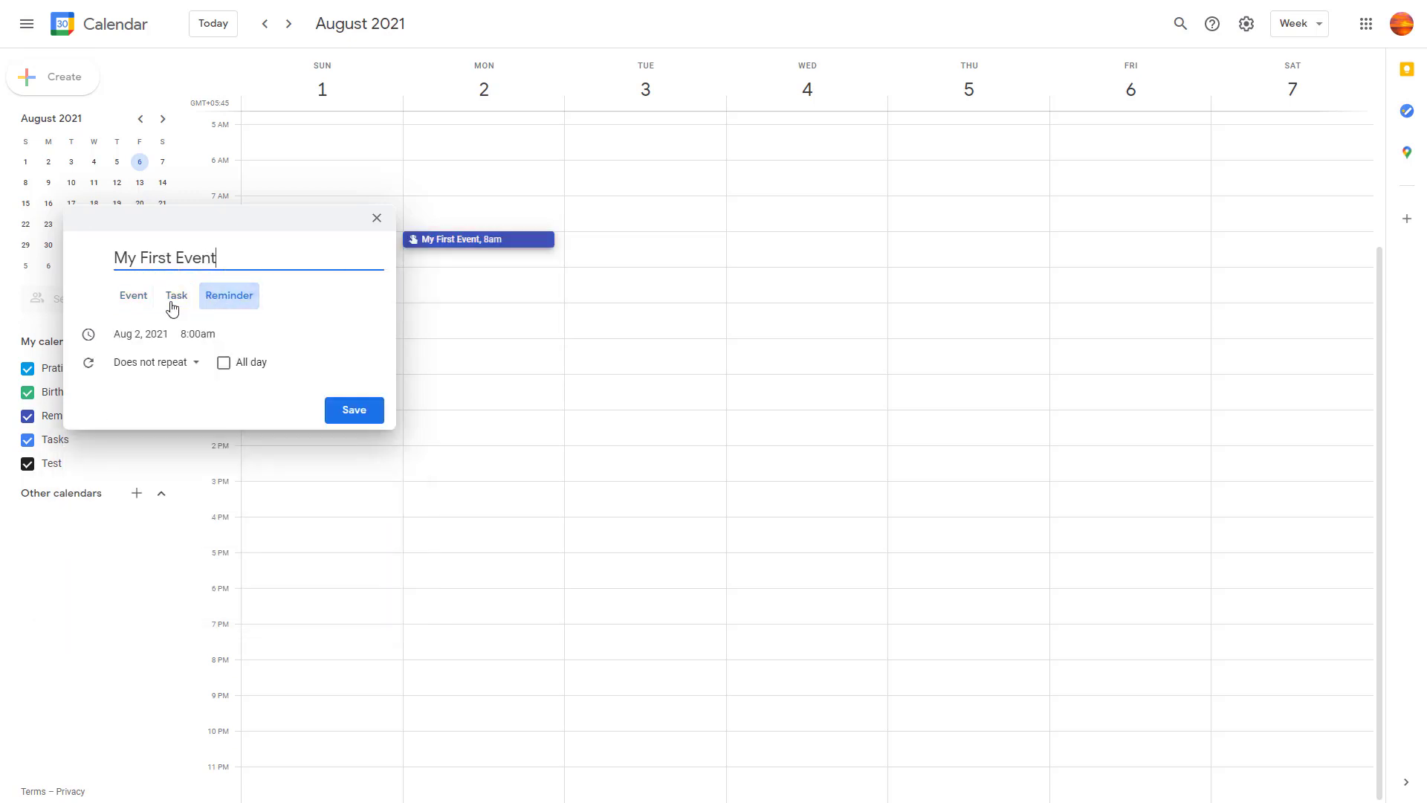
click(133, 295)
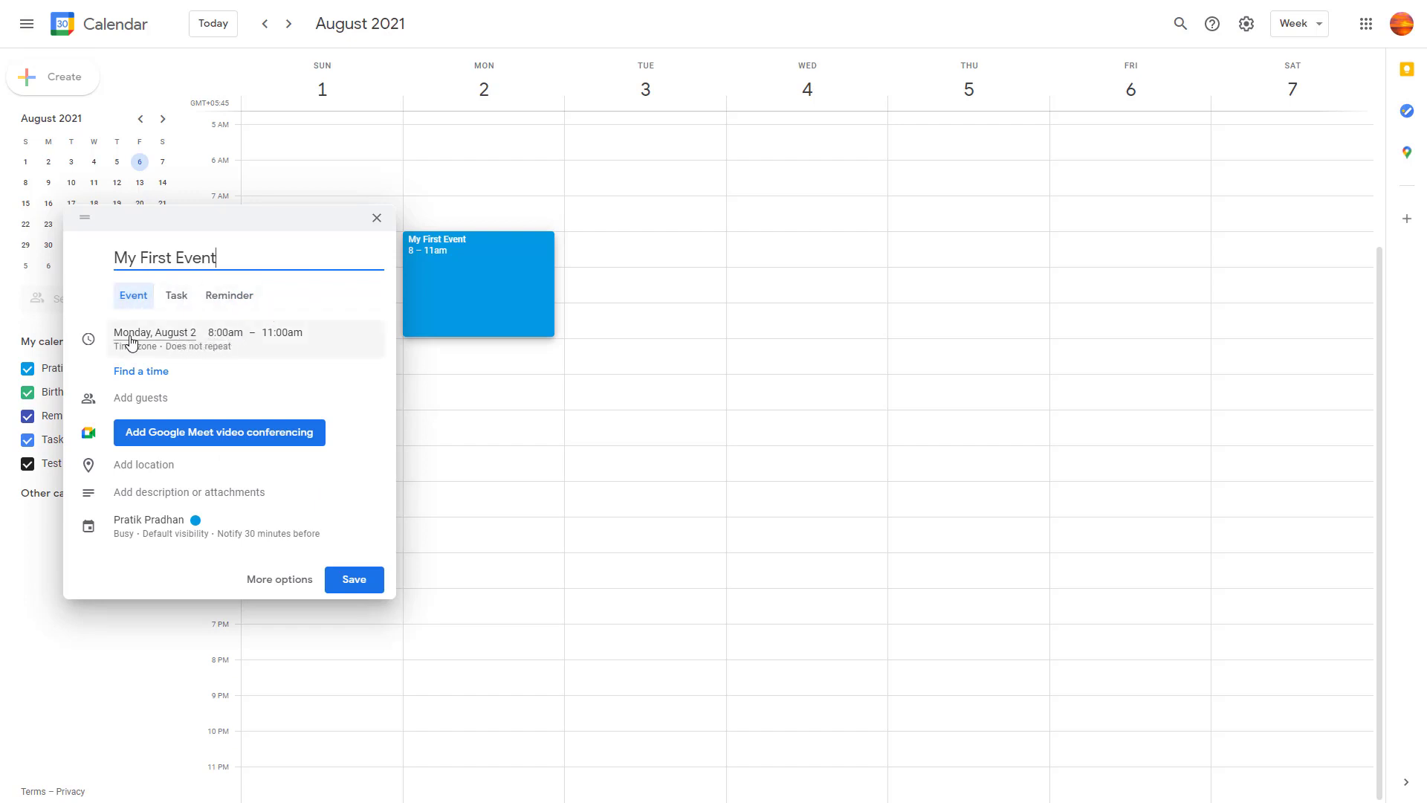
Move the draft to Sunday, August 1 and start it at 7:45am, running to 10:45am.
click(155, 332)
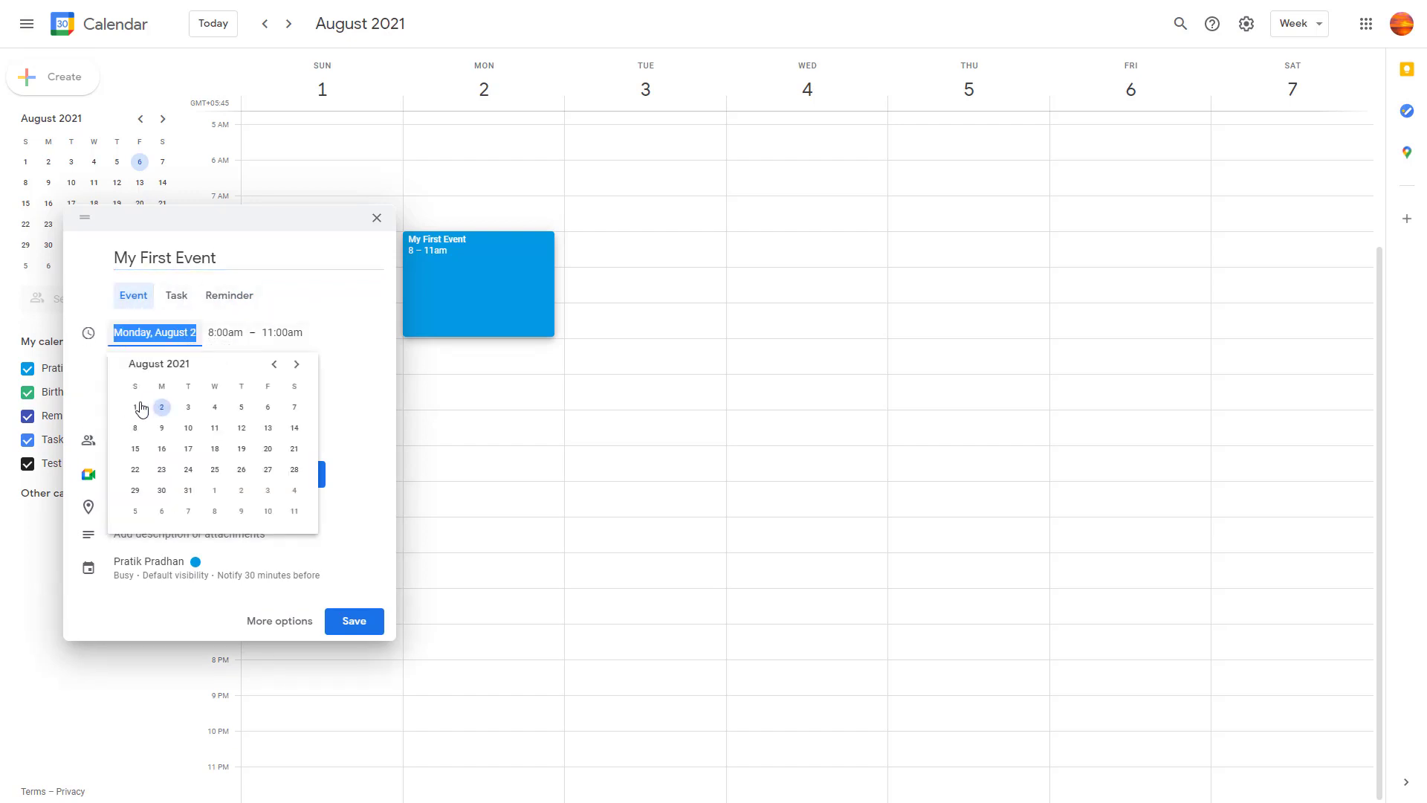
click(136, 406)
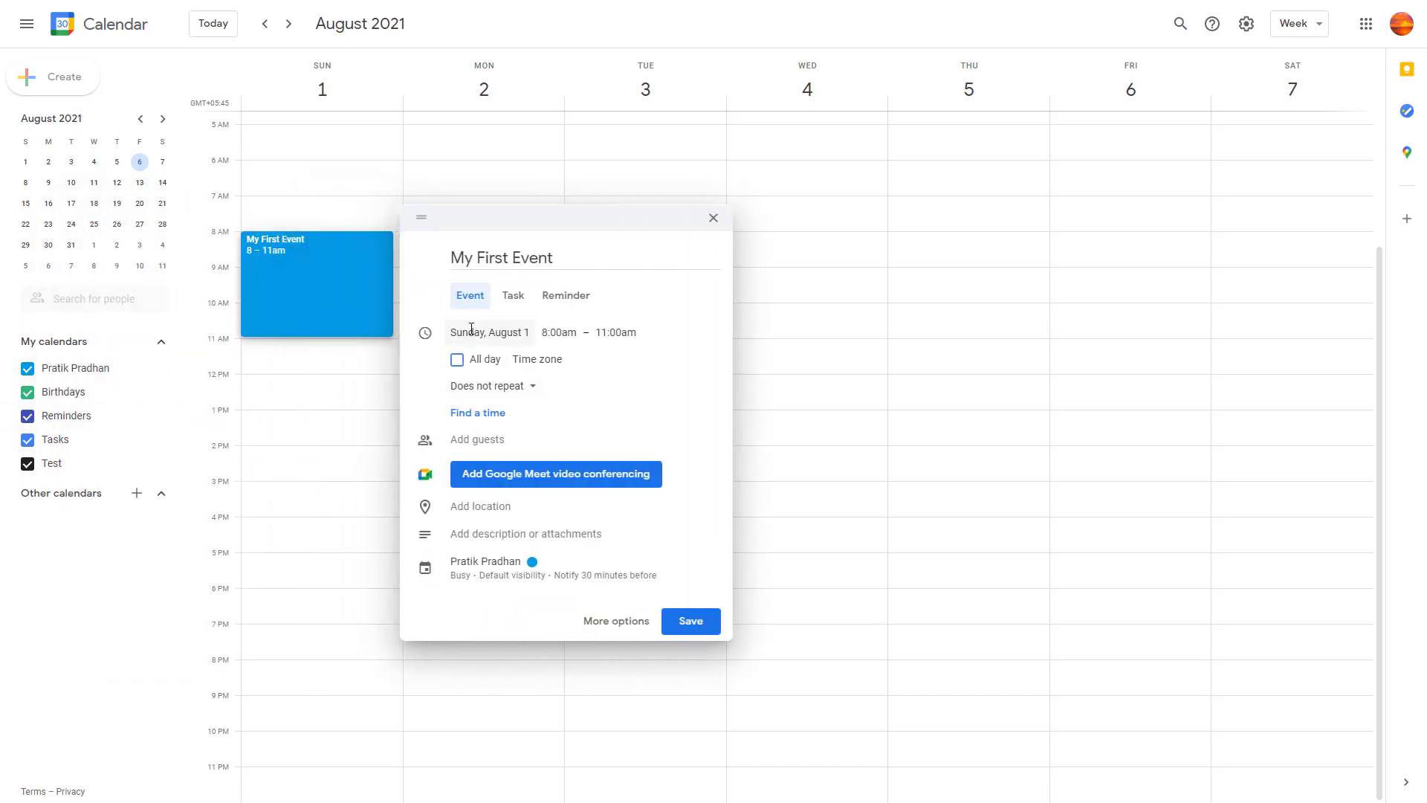
click(559, 333)
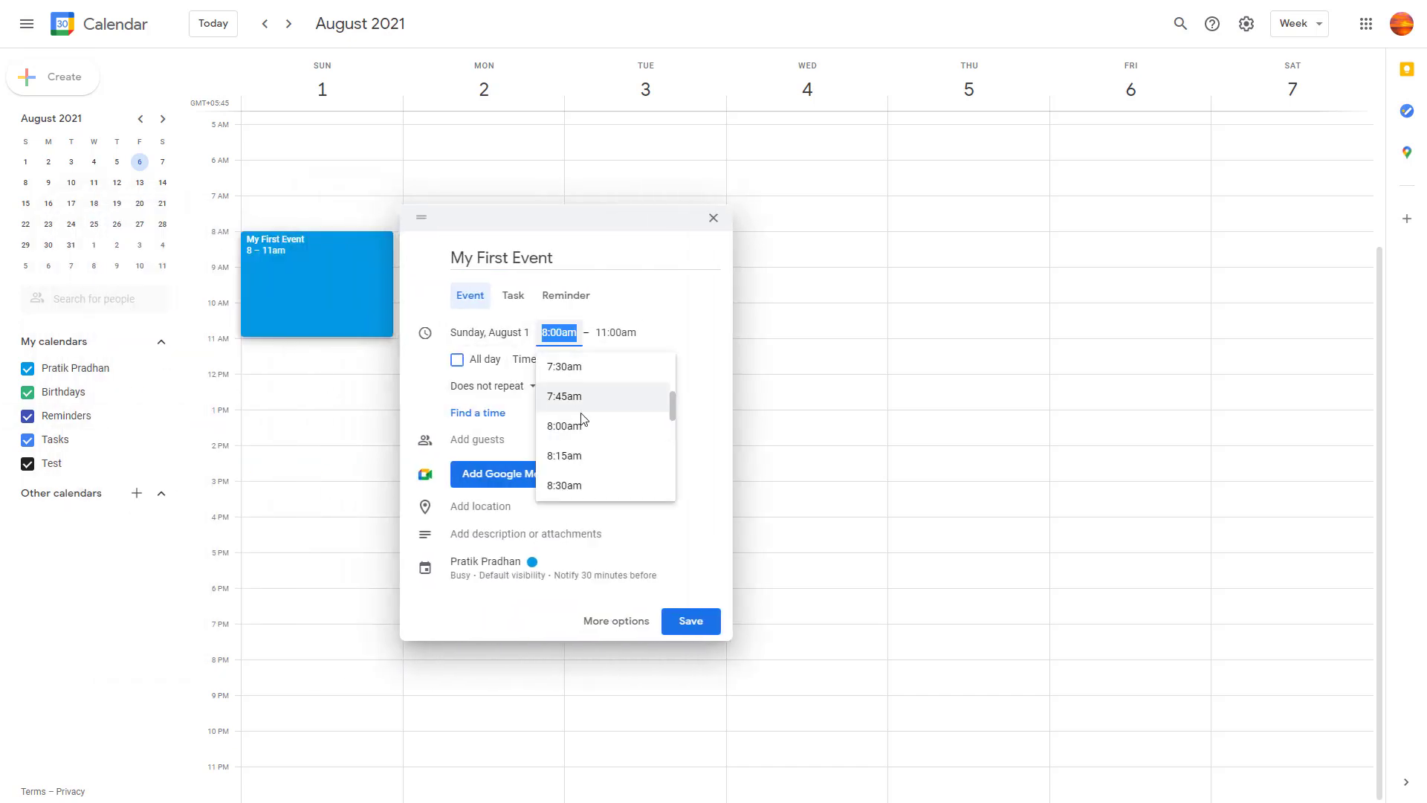
click(564, 396)
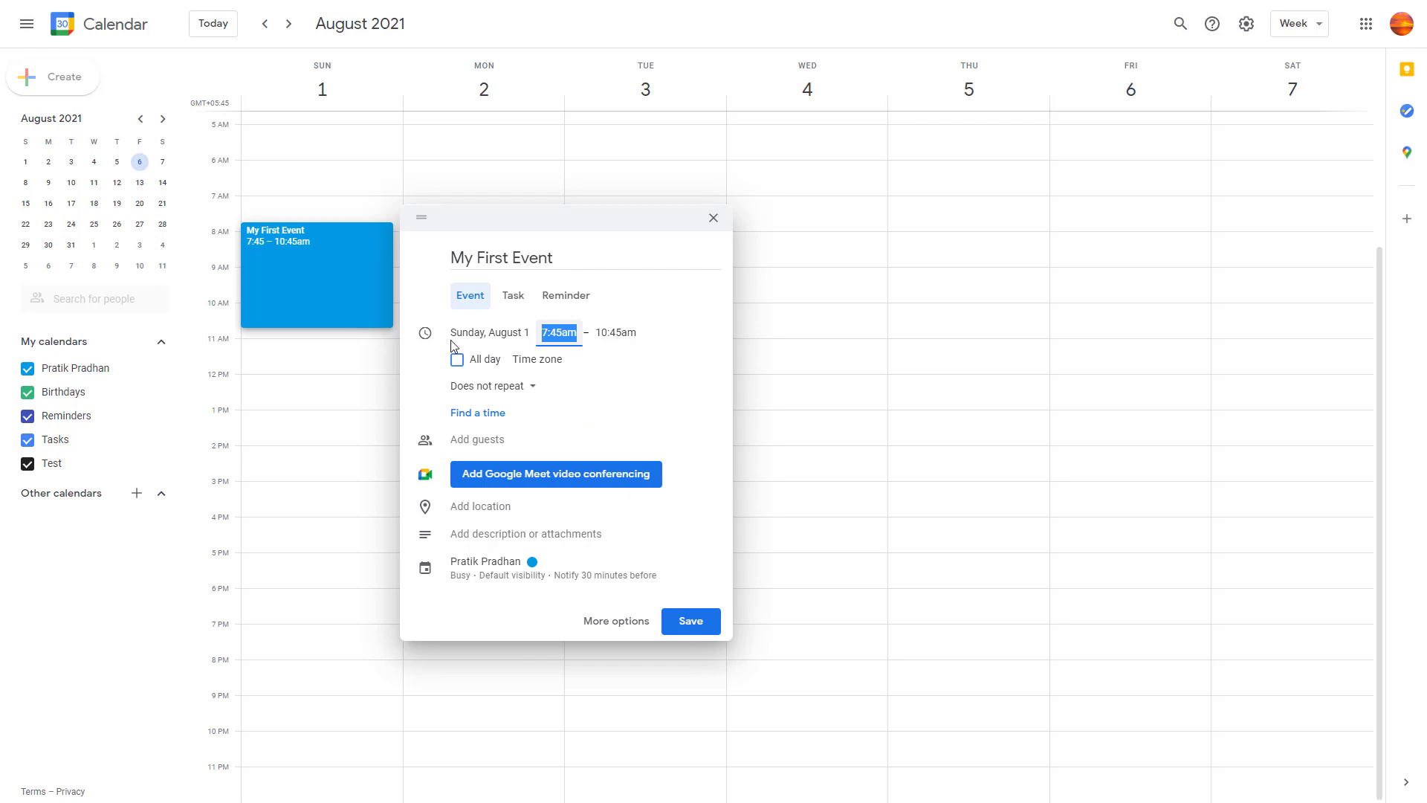
mouse_move(576, 349)
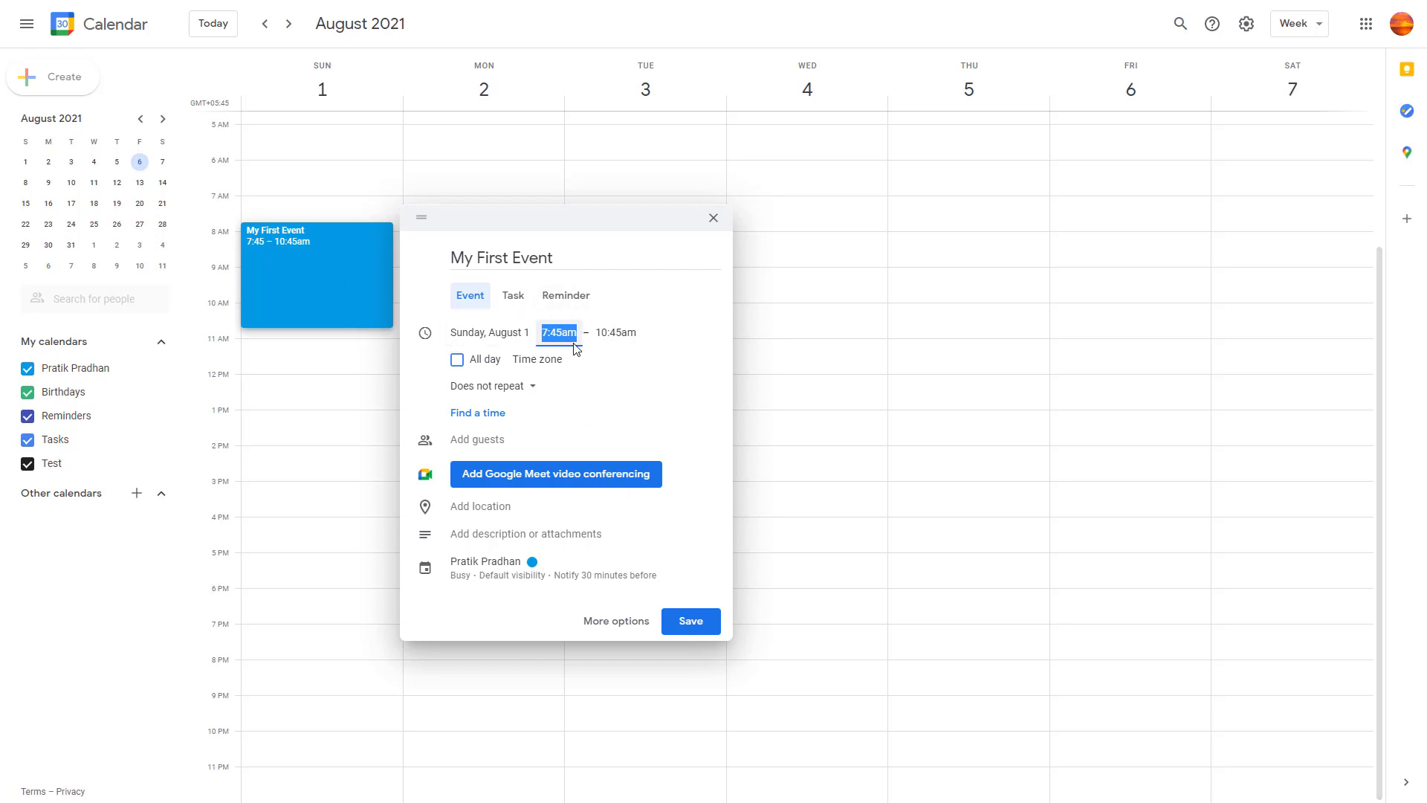
mouse_move(628, 351)
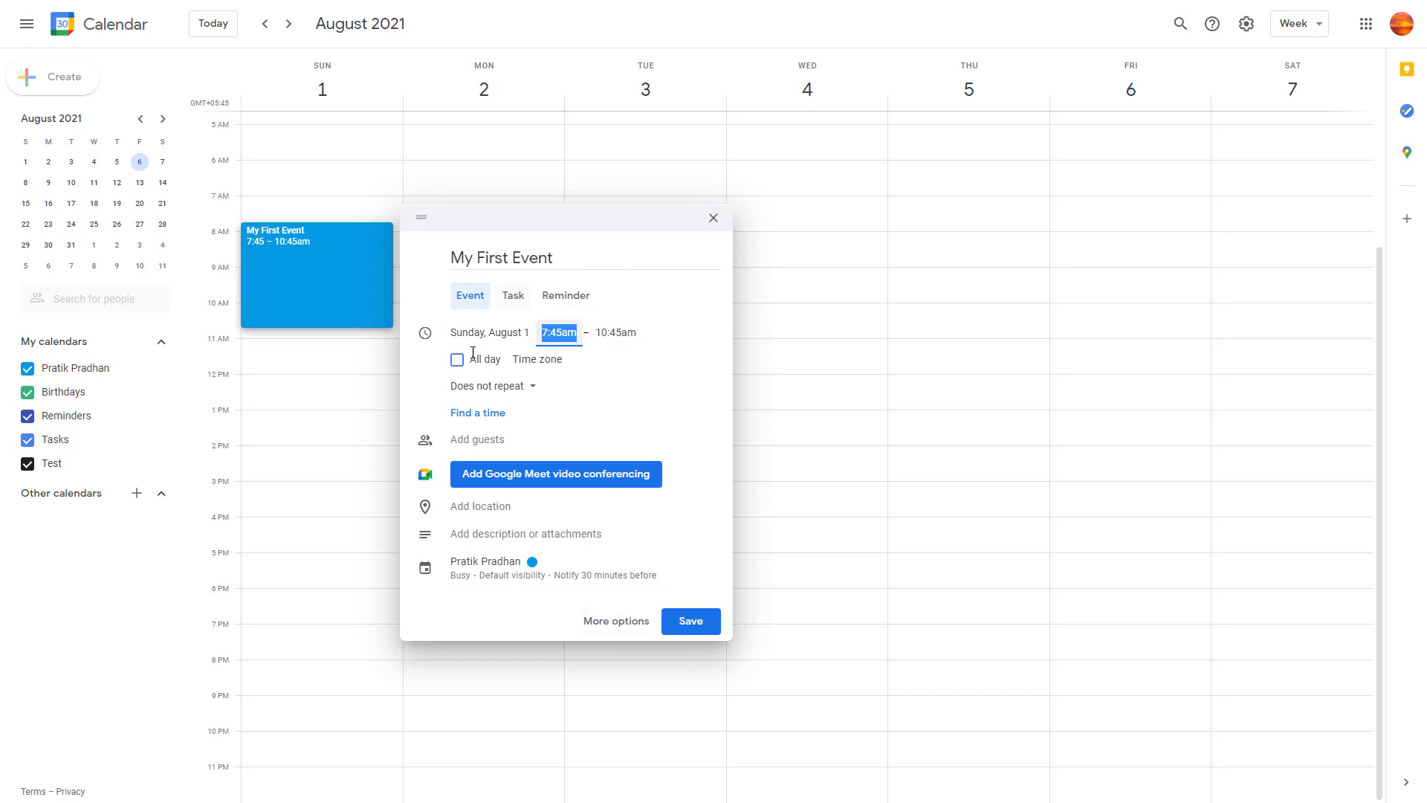
mouse_move(535, 442)
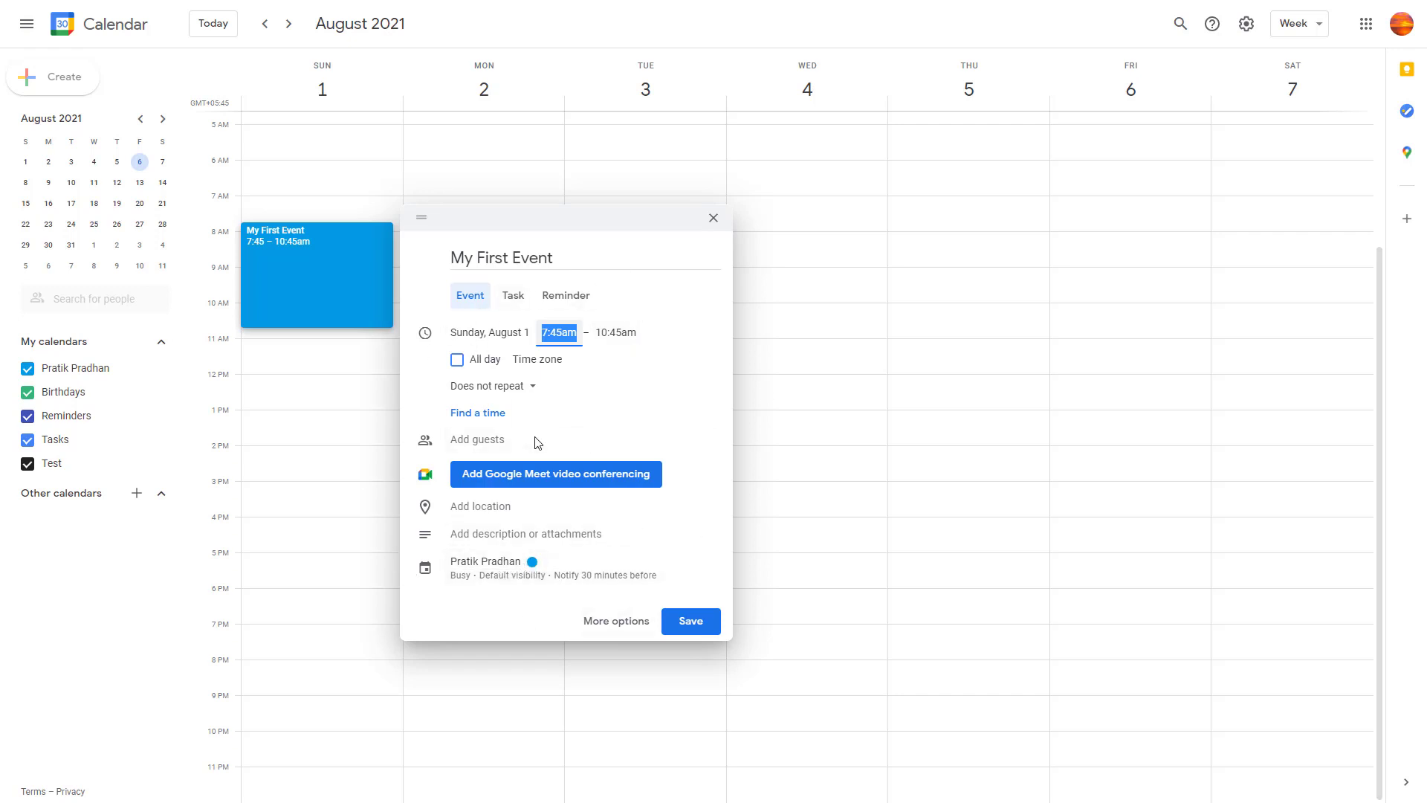
mouse_move(704, 552)
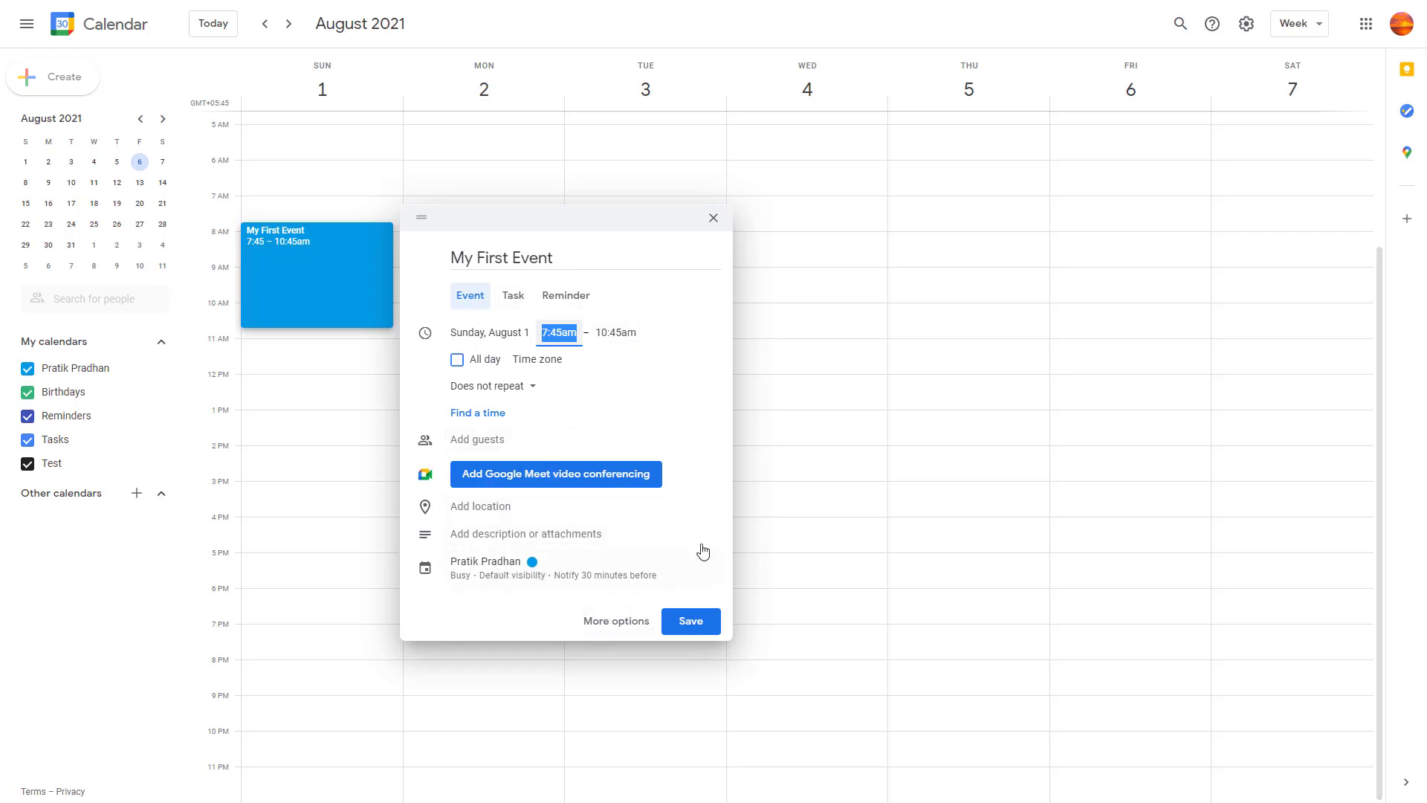
mouse_move(617, 624)
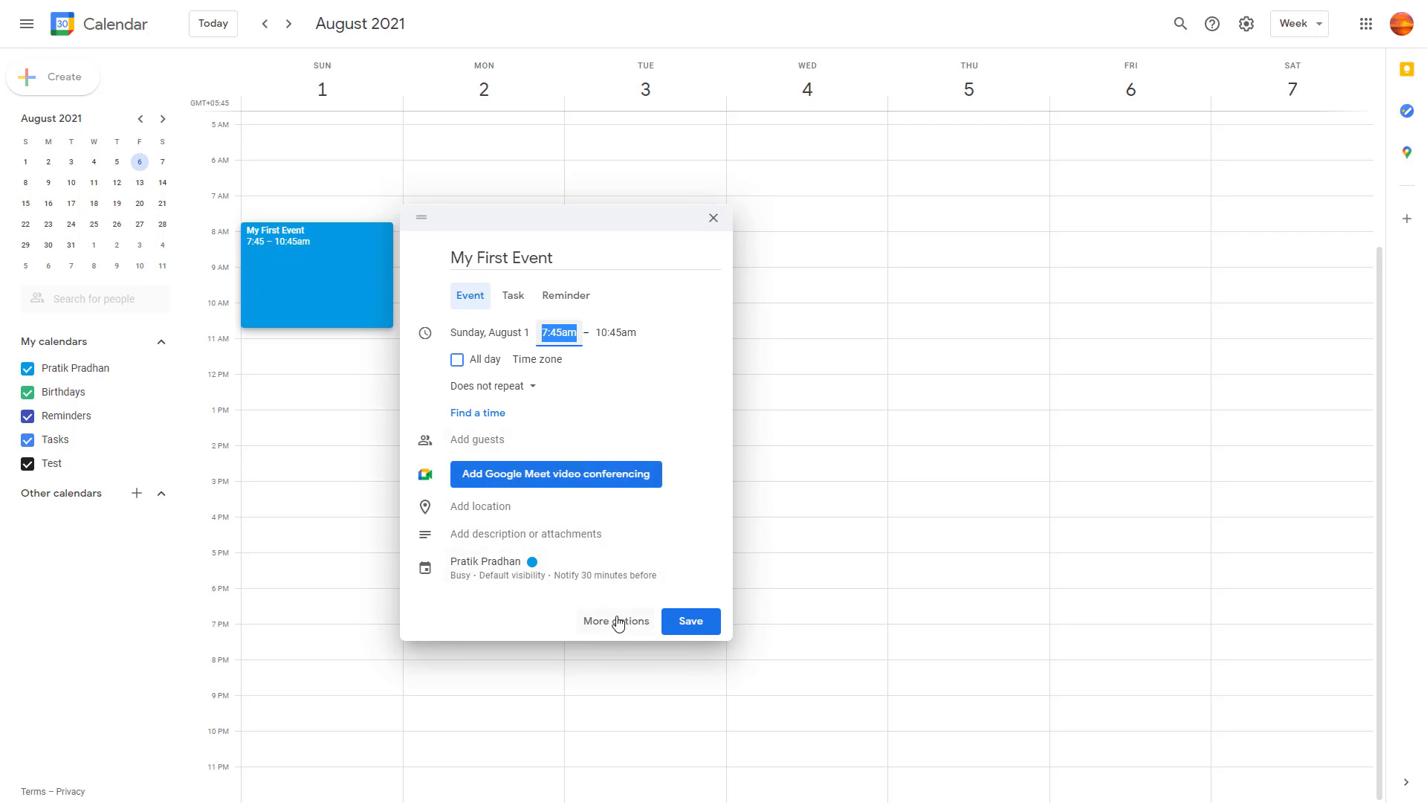
Colour My First Event red and keep it marked as Busy.
click(532, 562)
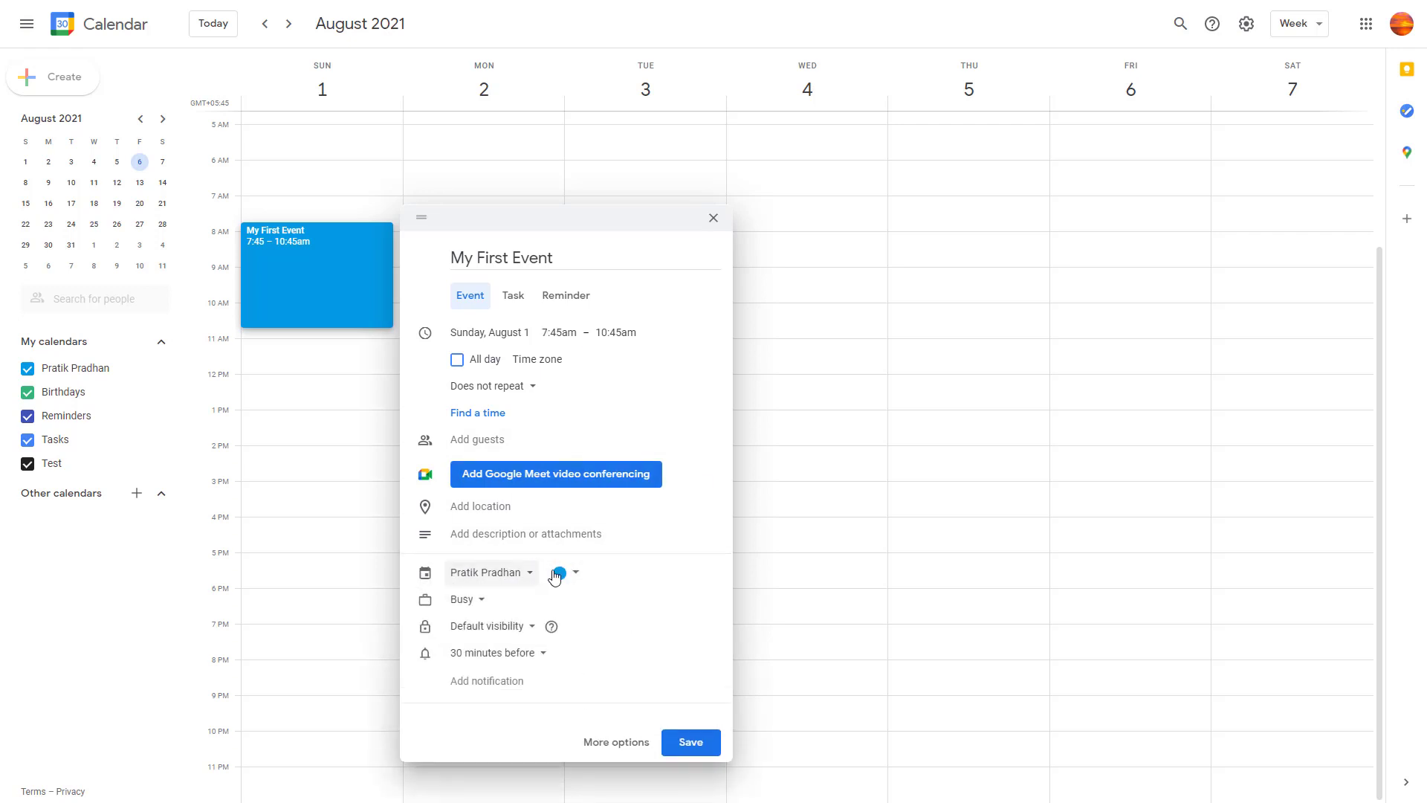
click(558, 573)
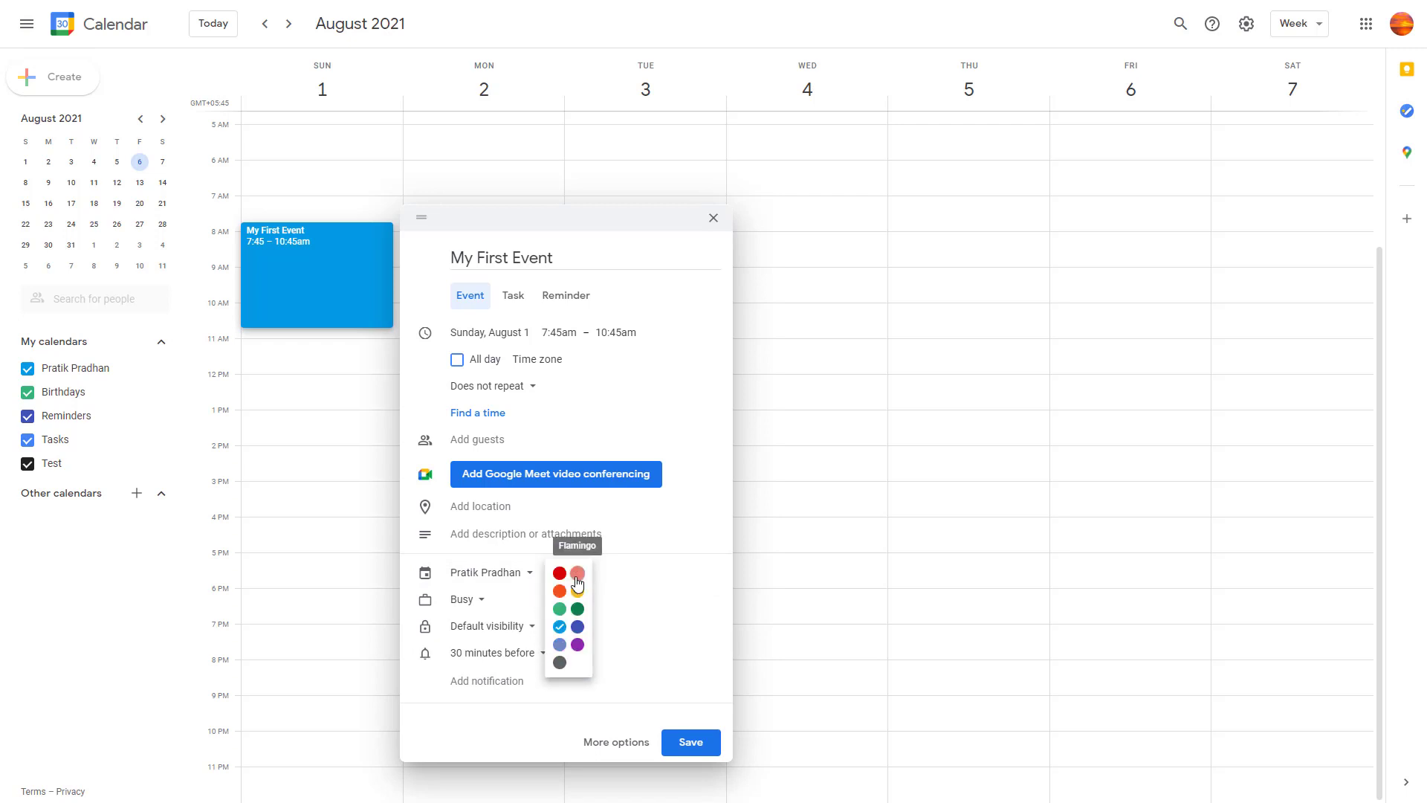
click(559, 573)
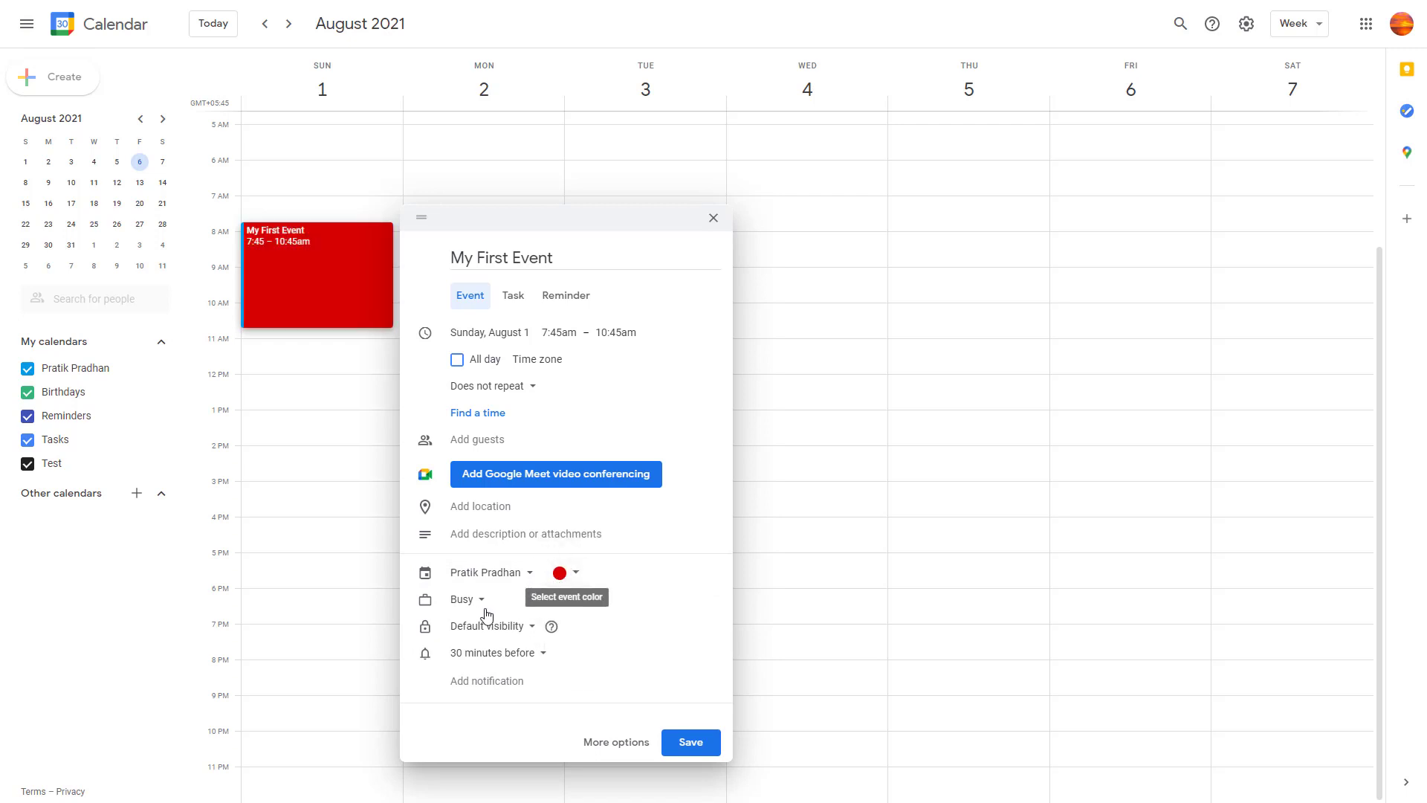
click(467, 599)
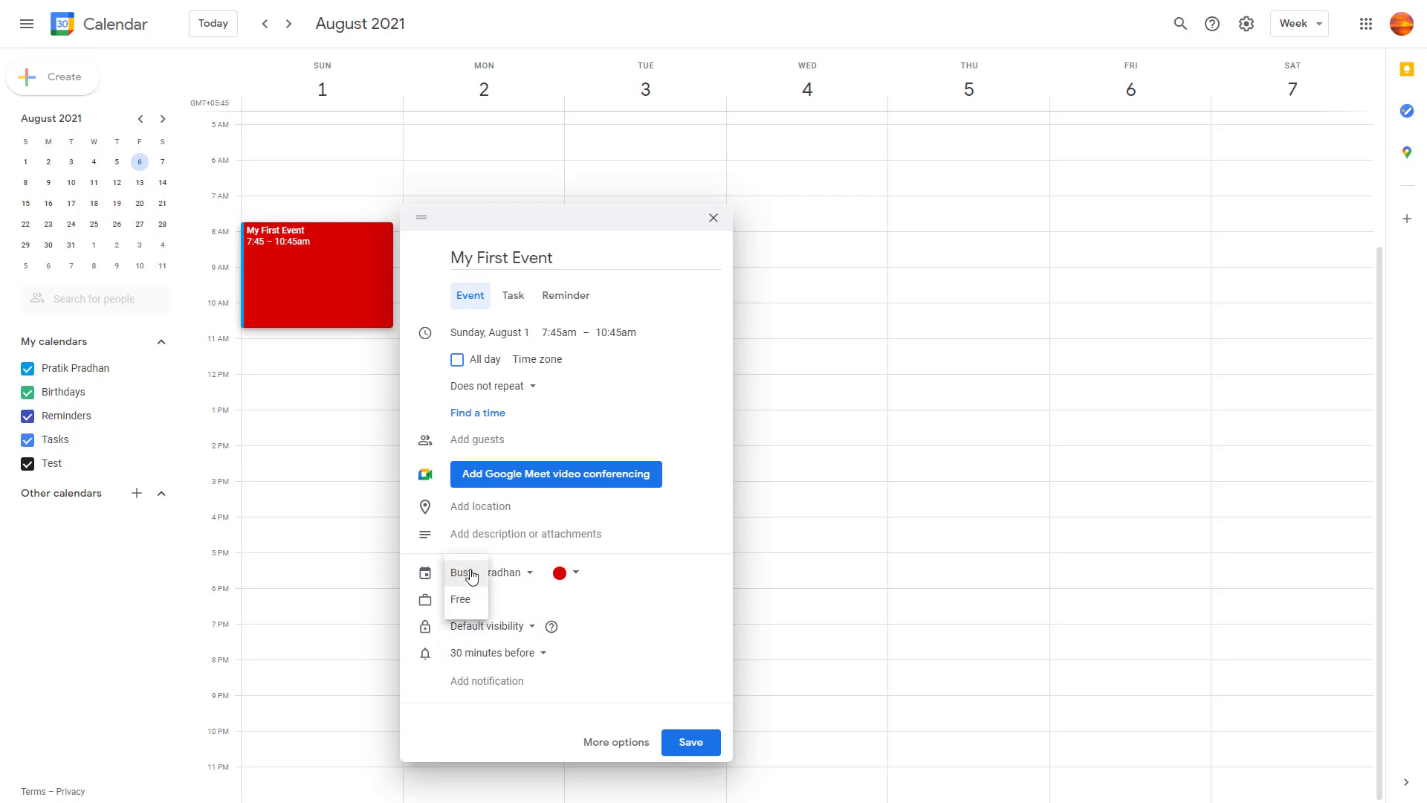
click(462, 599)
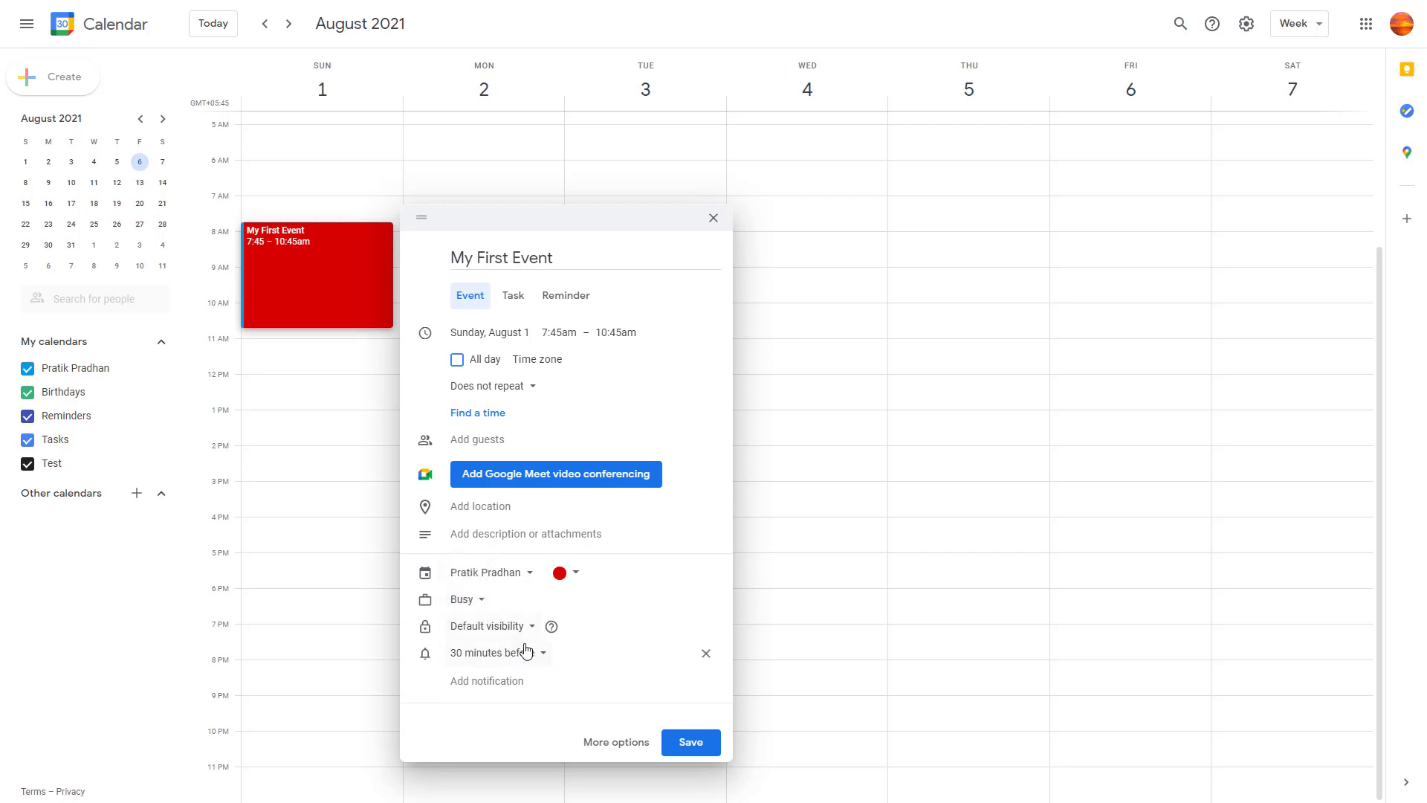
mouse_move(532, 661)
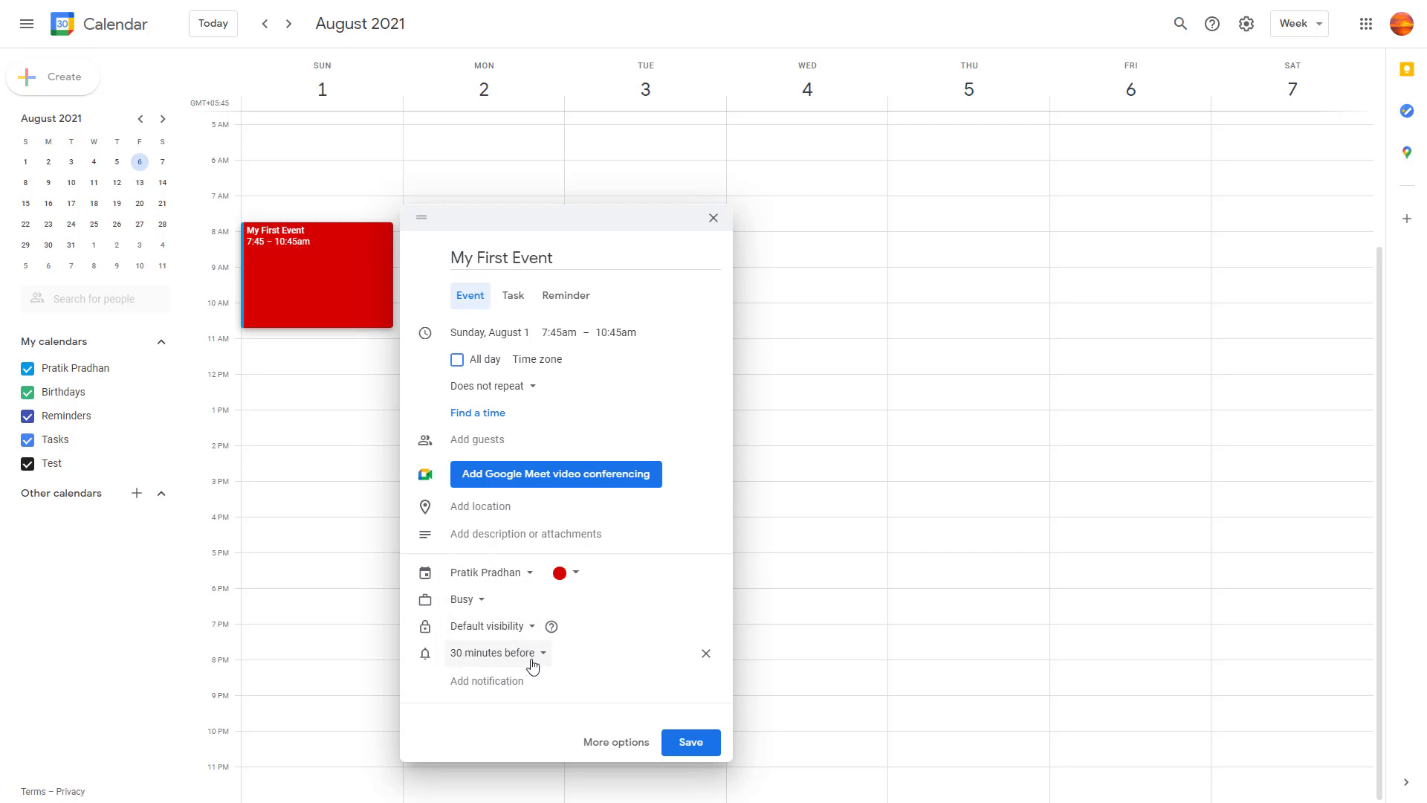
mouse_move(532, 657)
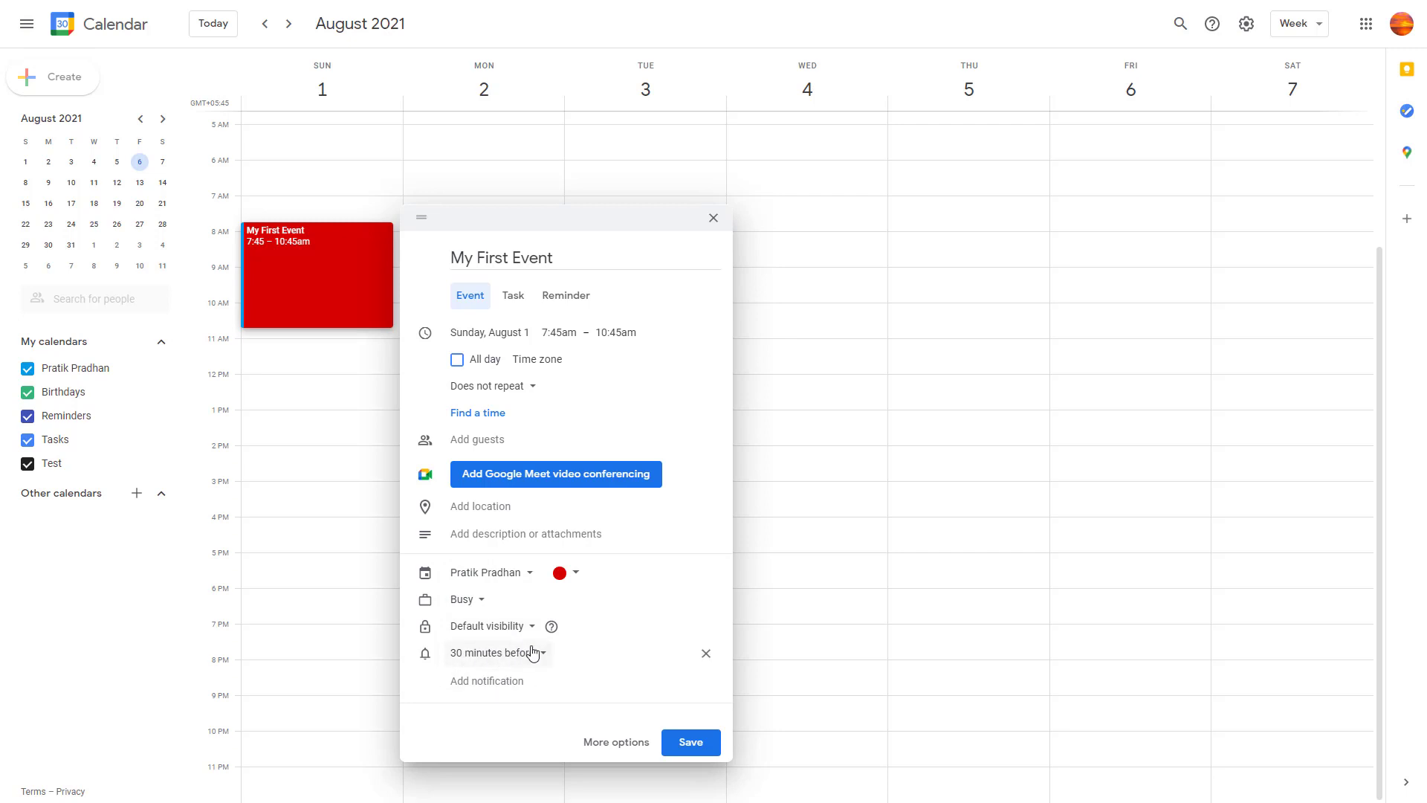
Set My First Event's visibility to Public and save it.
click(490, 626)
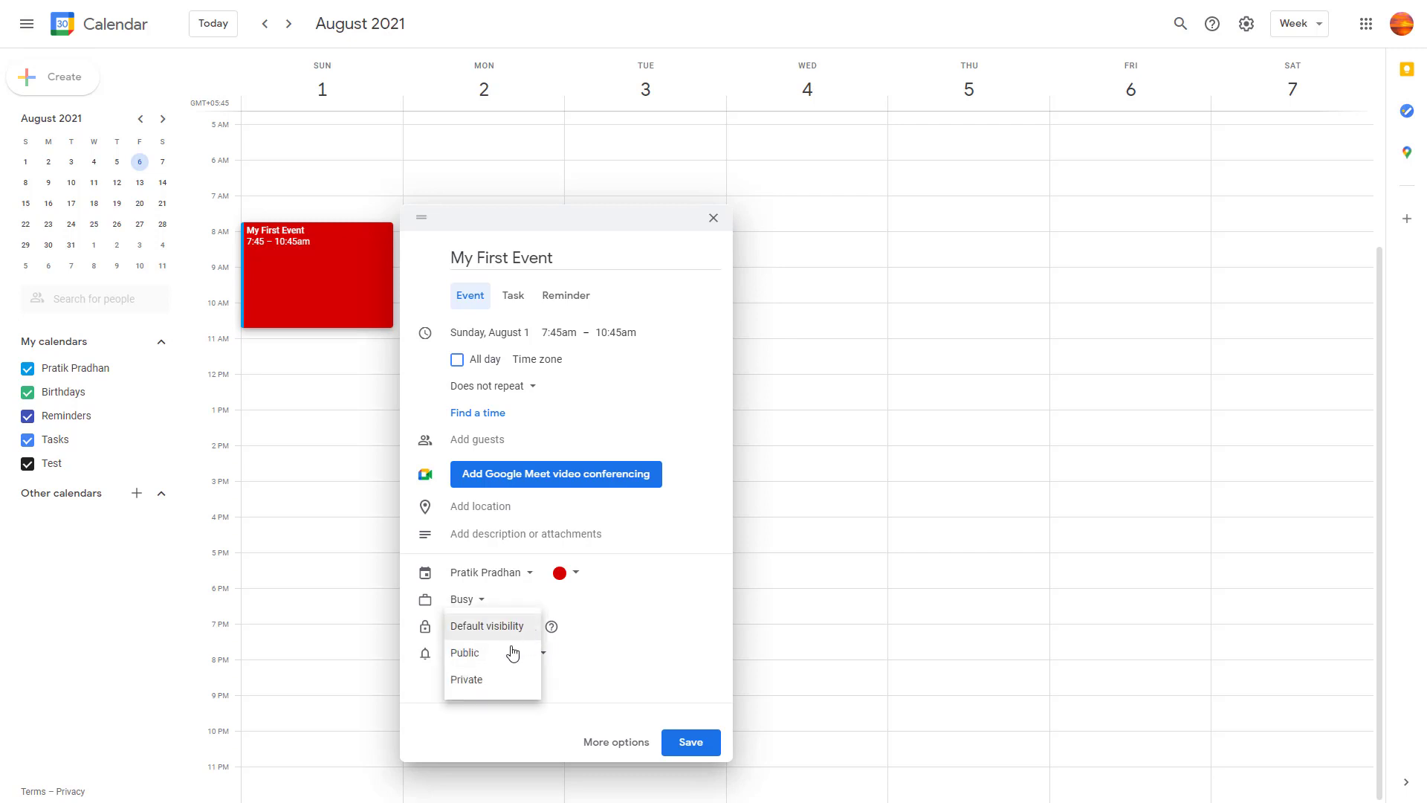
mouse_move(490, 681)
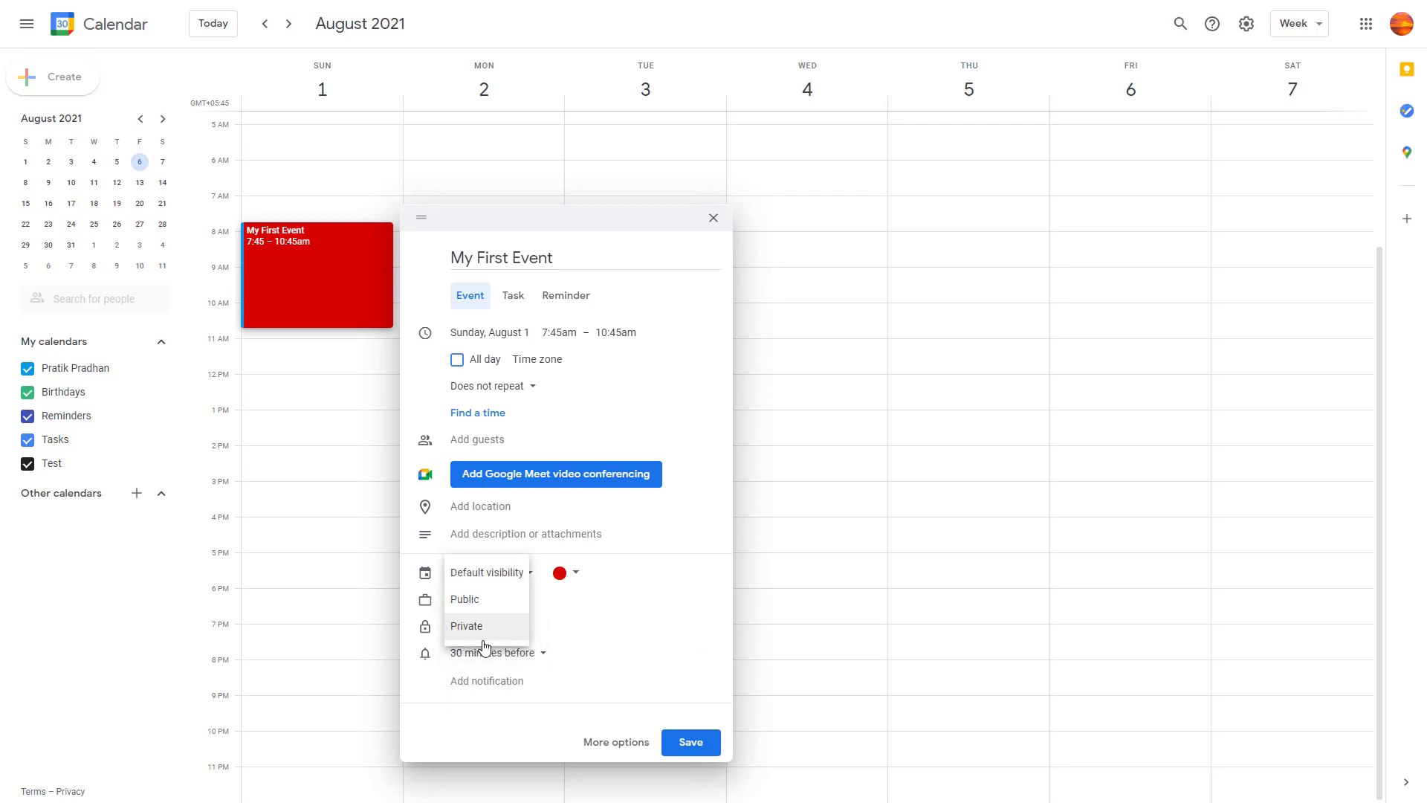
click(466, 625)
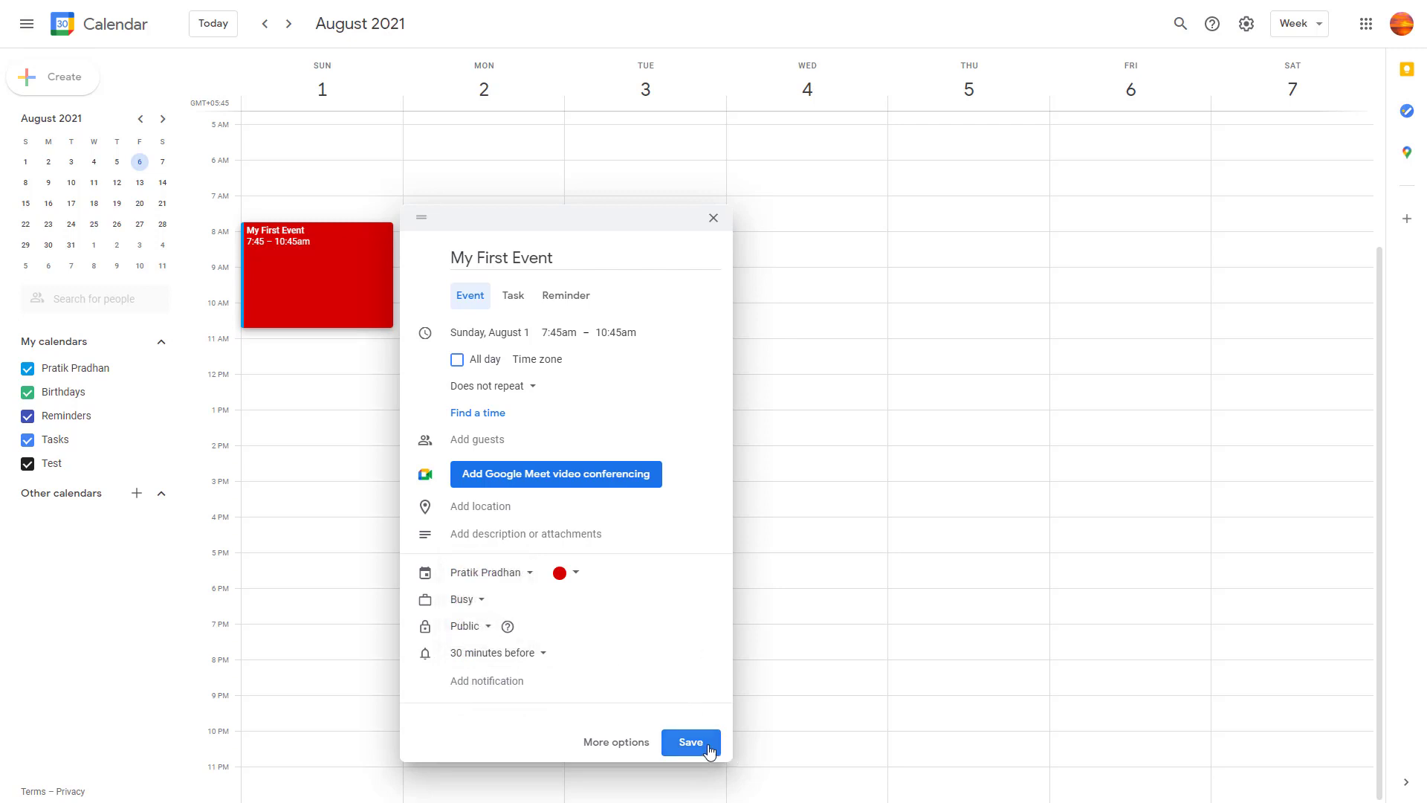
click(690, 742)
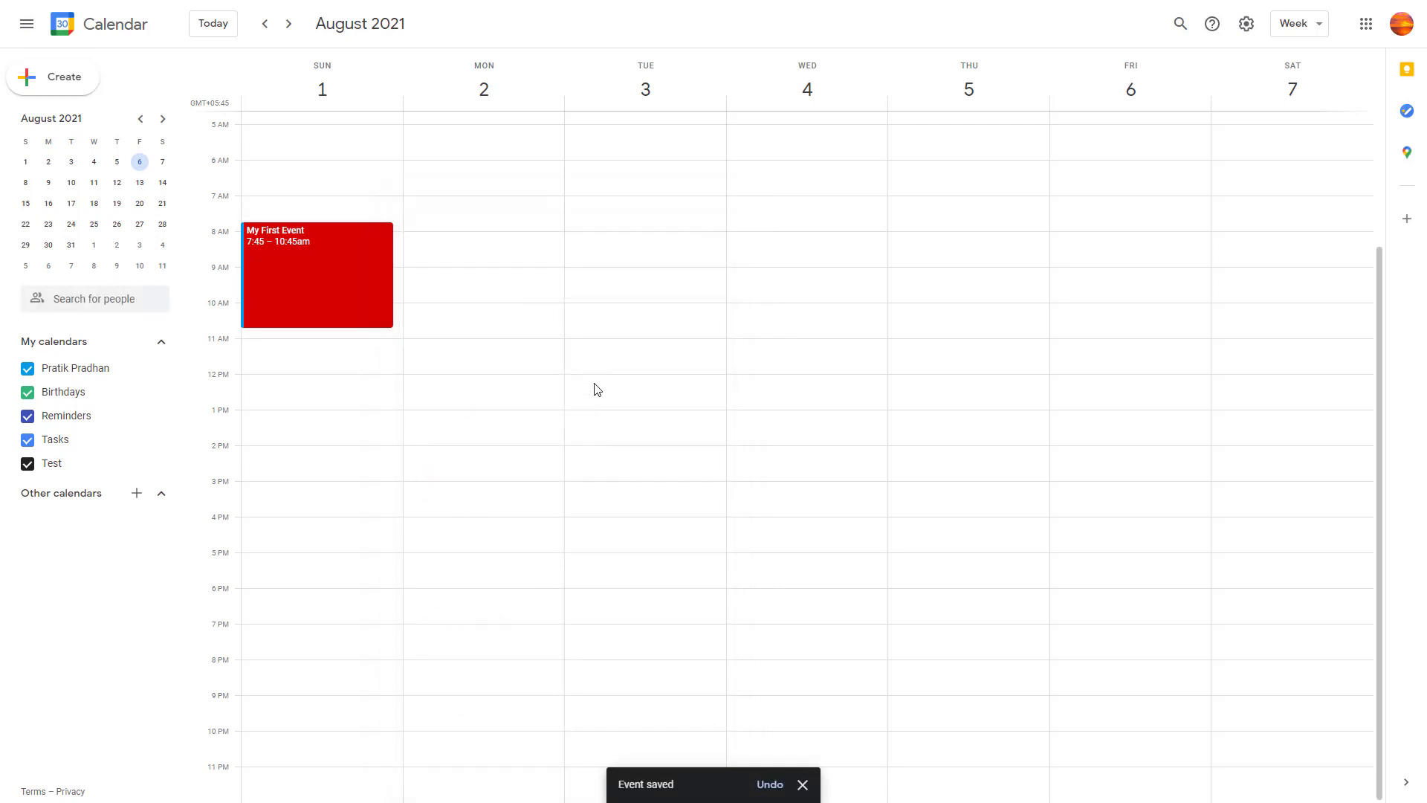
Create 'Another Event' on Tuesday, August 3 at 8:30–10:45am and save it.
click(640, 288)
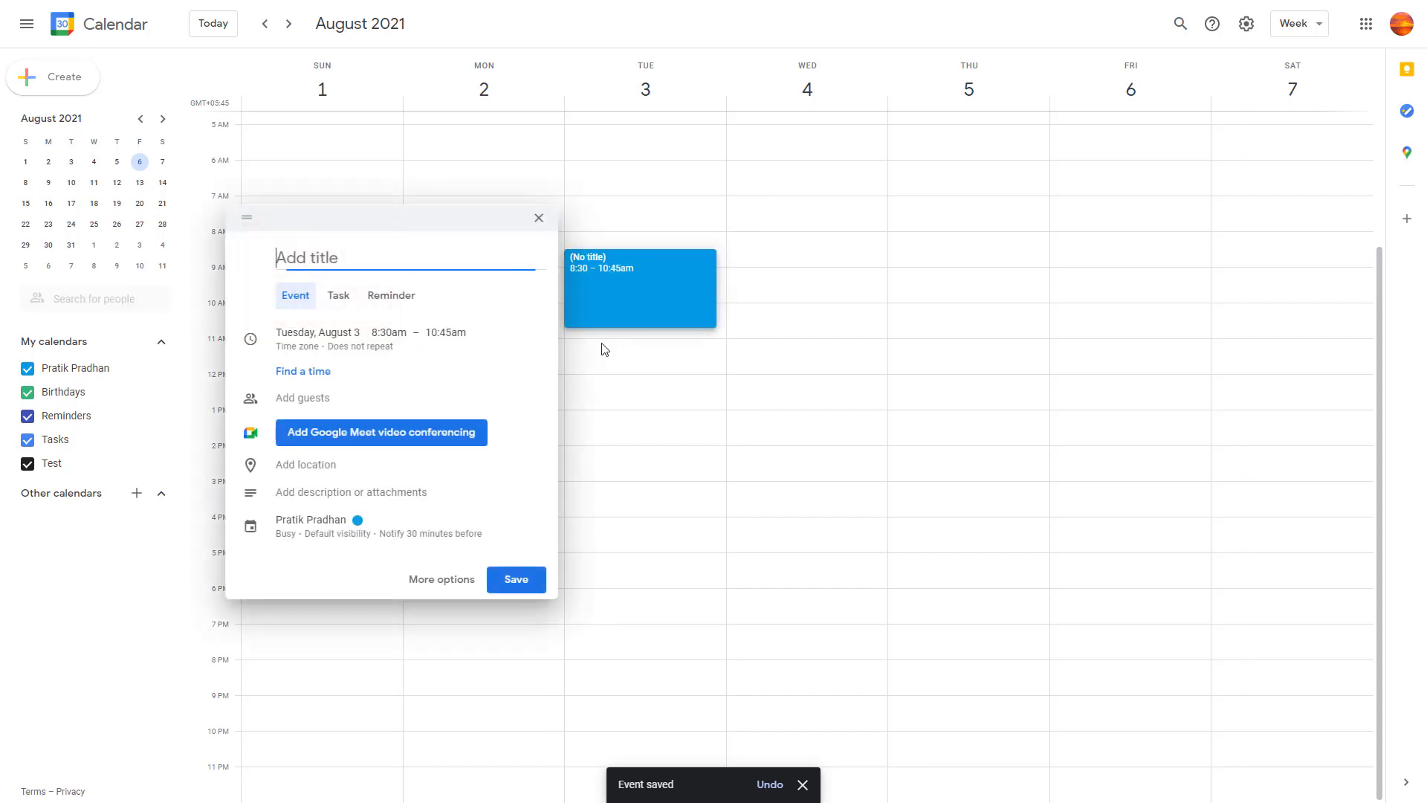
text(ANother)
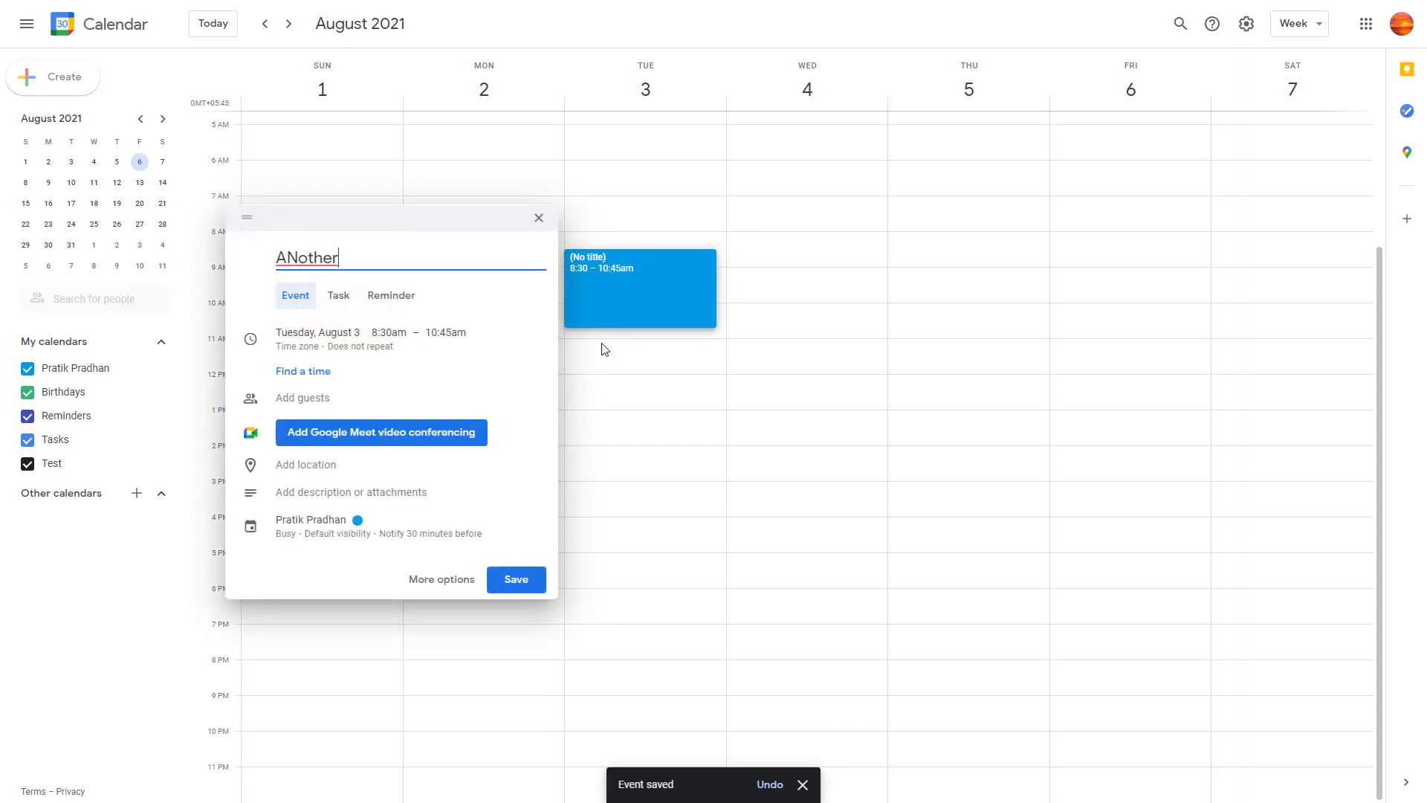
text(Ab)
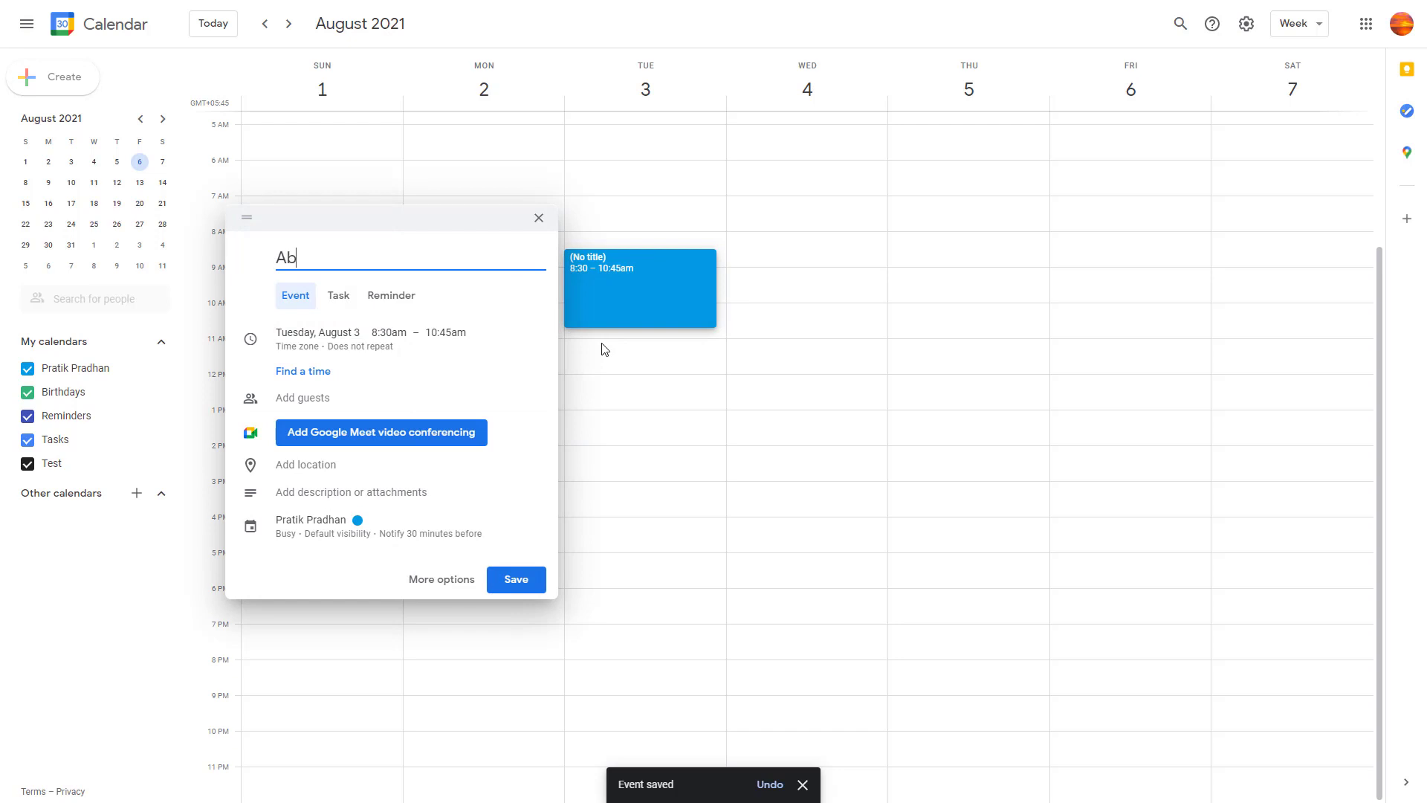
text(nother Ev)
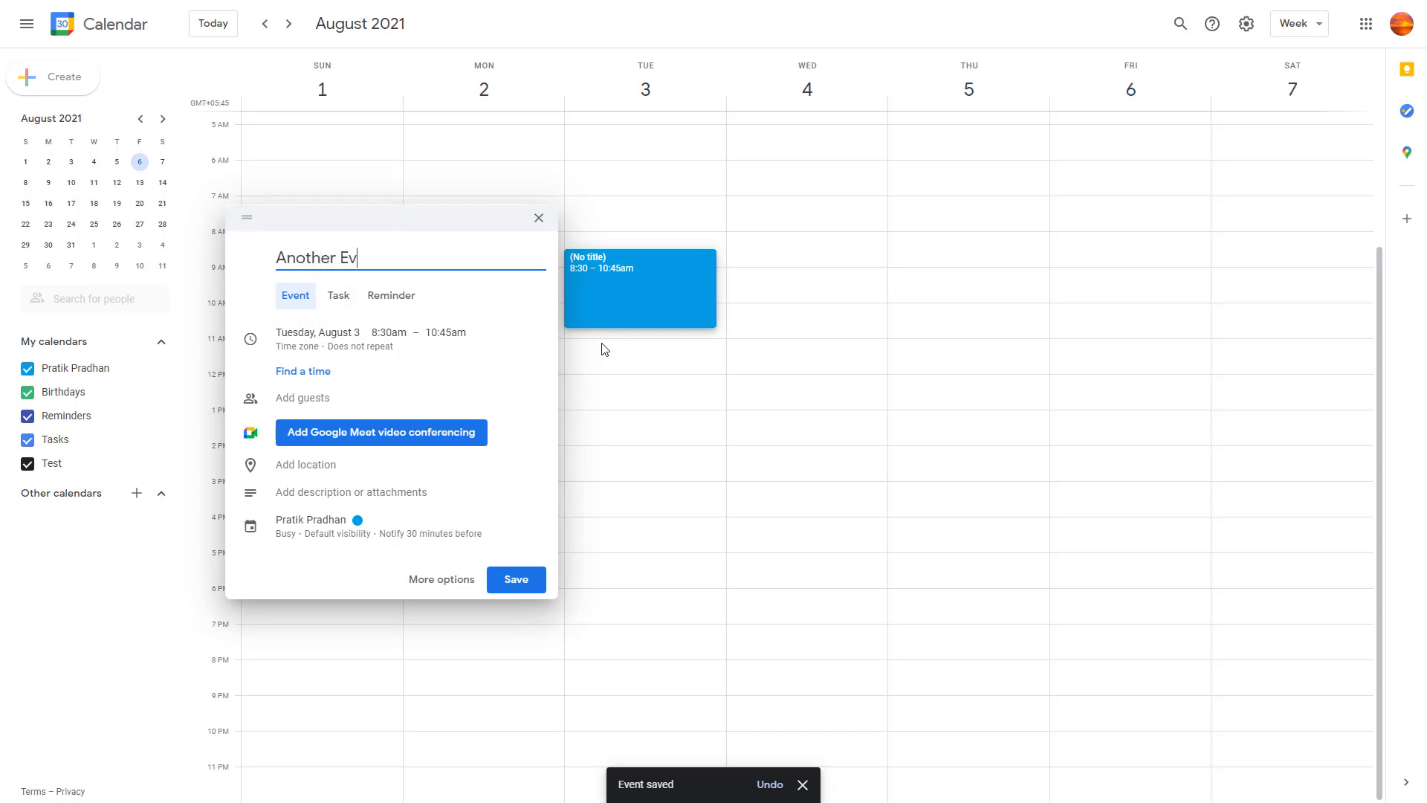
text(ent)
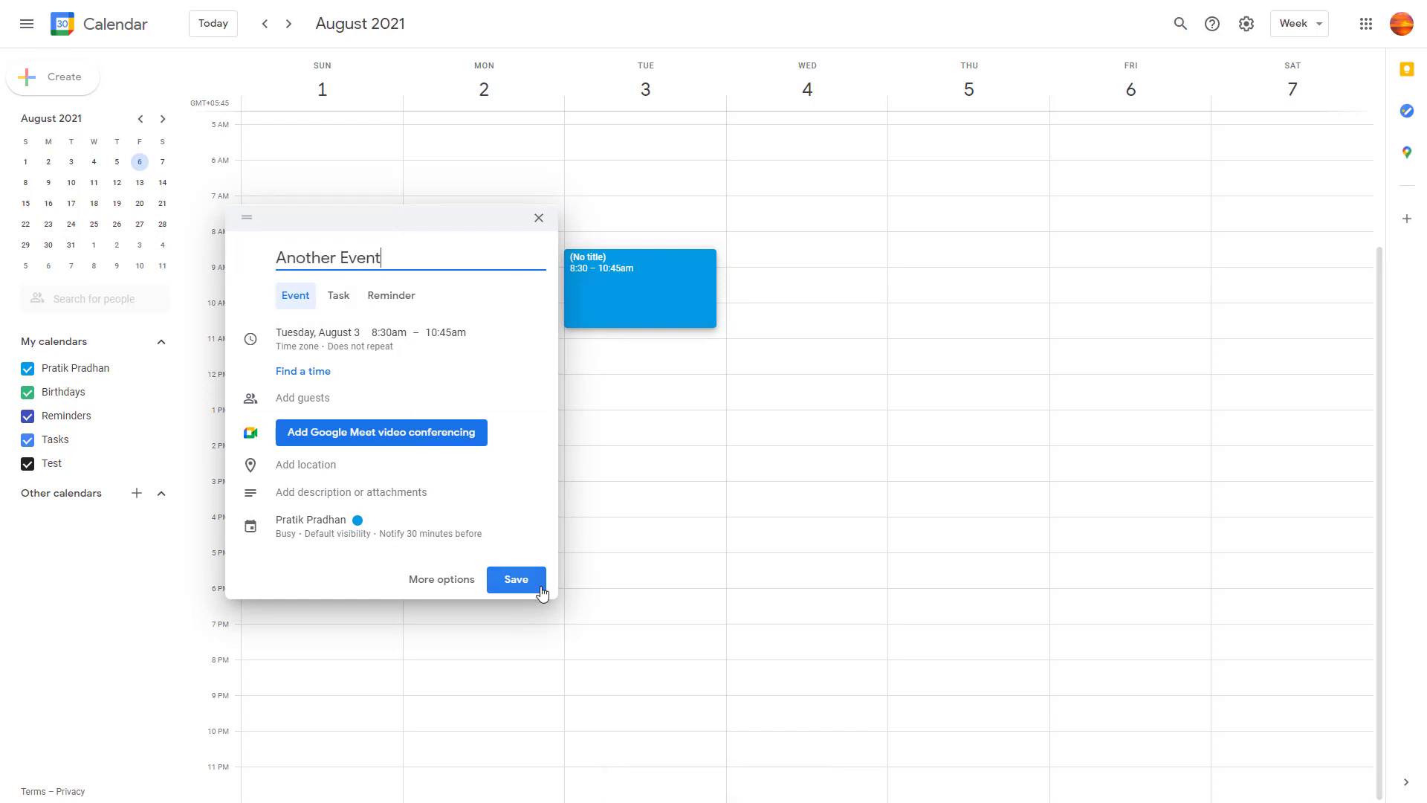
click(516, 579)
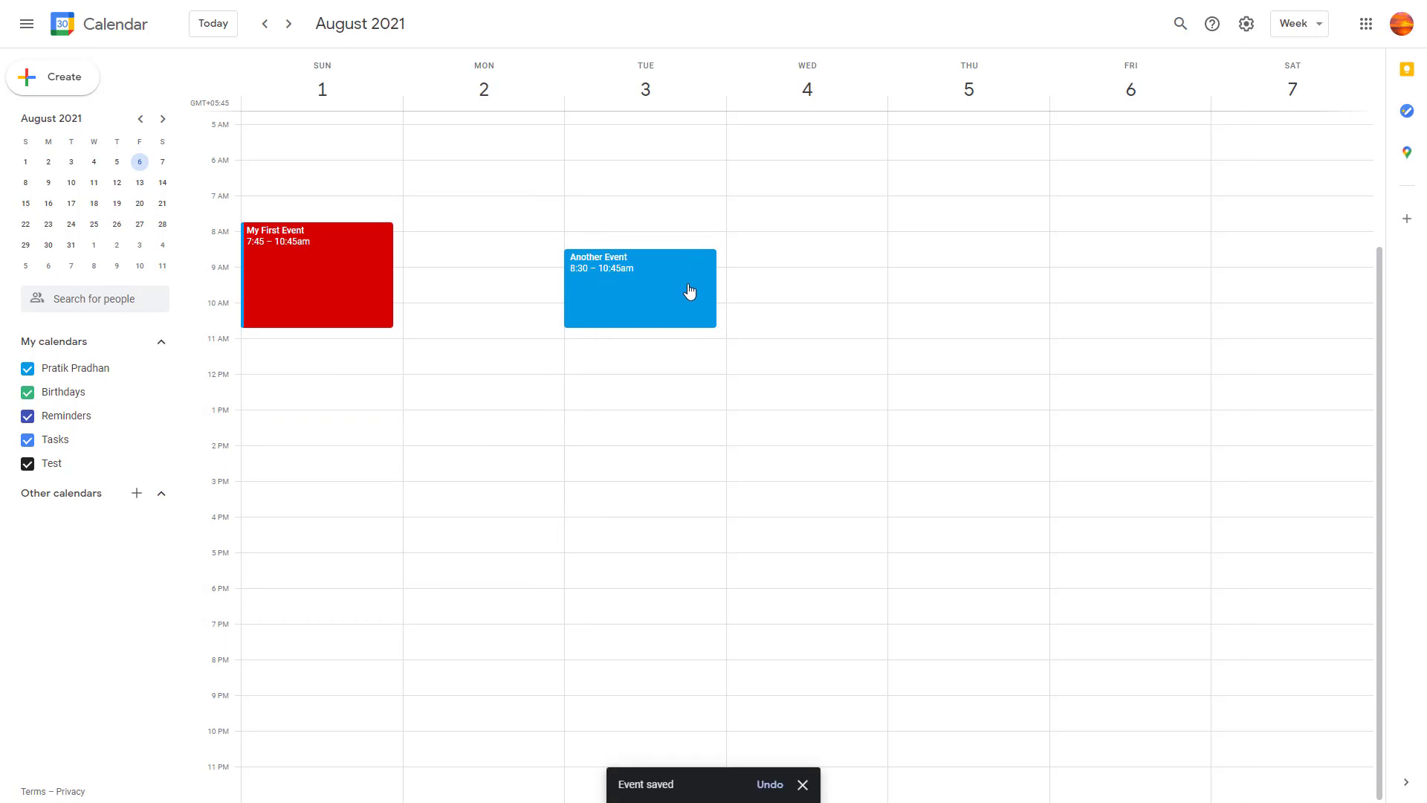